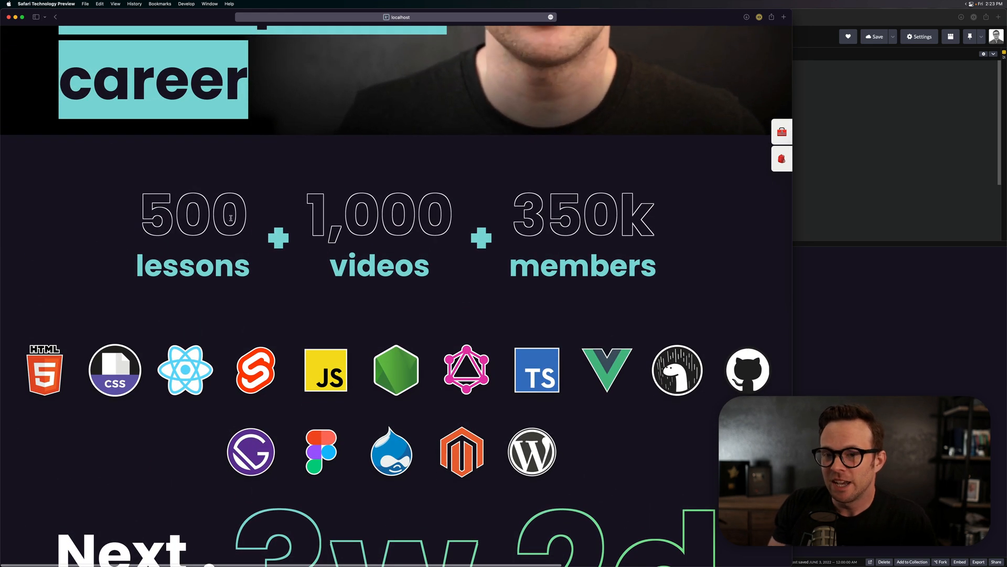
Step: Scroll down the localhost page before switching to the CodePen Hello World pen
{"action": "scroll", "scroll_direction": "down", "scroll_amount": 3}
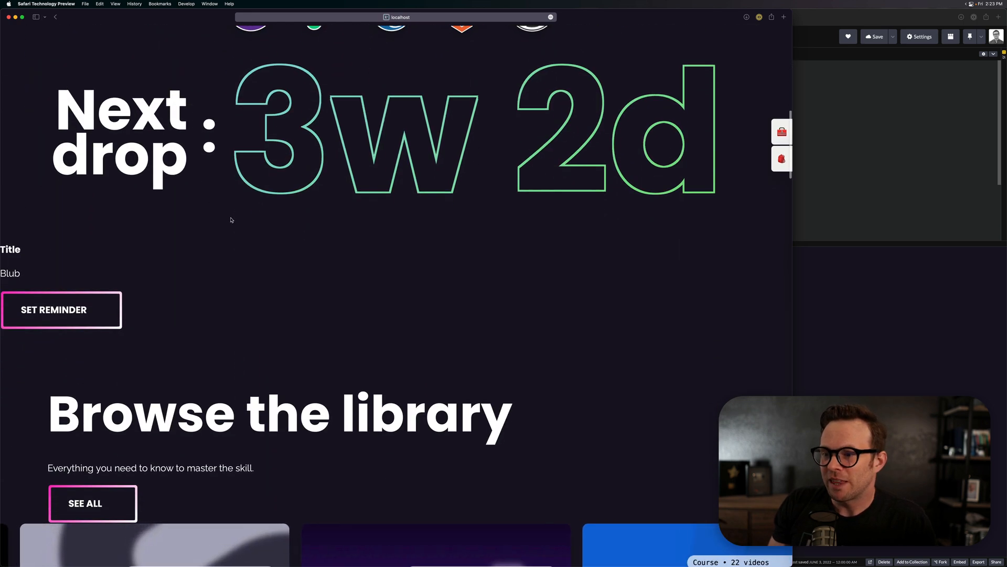
{"action": "scroll", "scroll_direction": "down", "scroll_amount": 3}
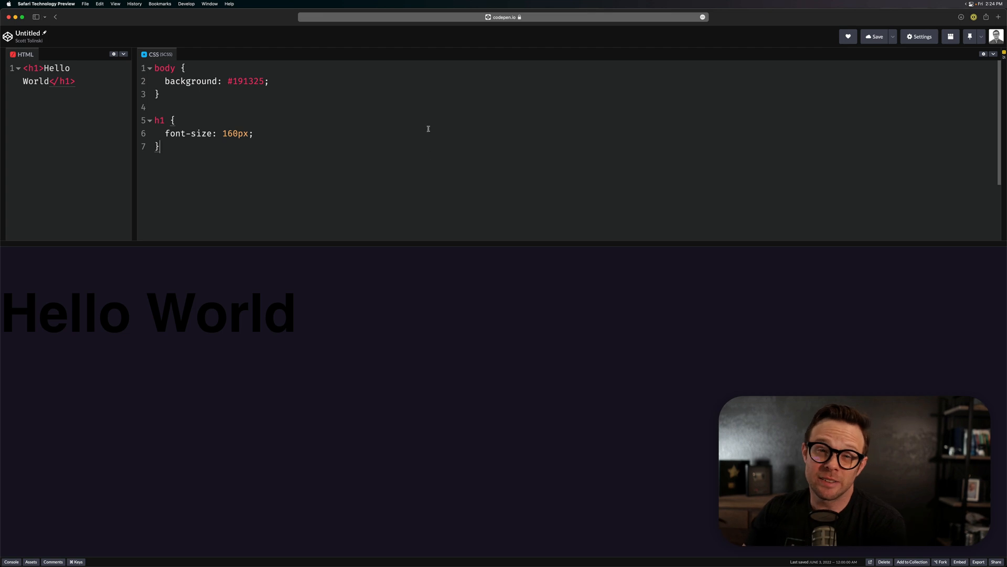
Step: Give the h1 rule color: transparent so the heading fill disappears
{"action": "left_click", "coordinate": [429, 93]}
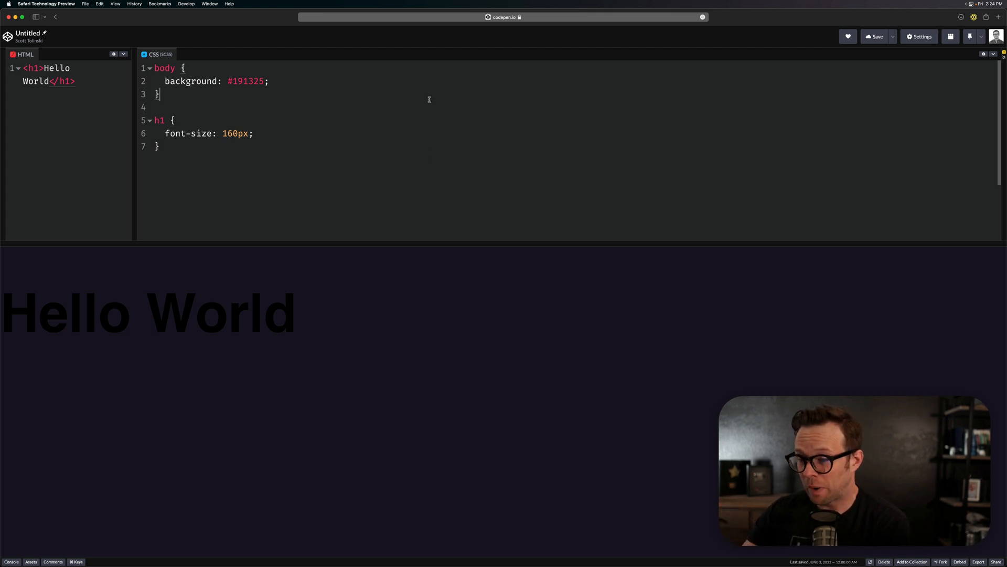
{"action": "type", "text": "c"}
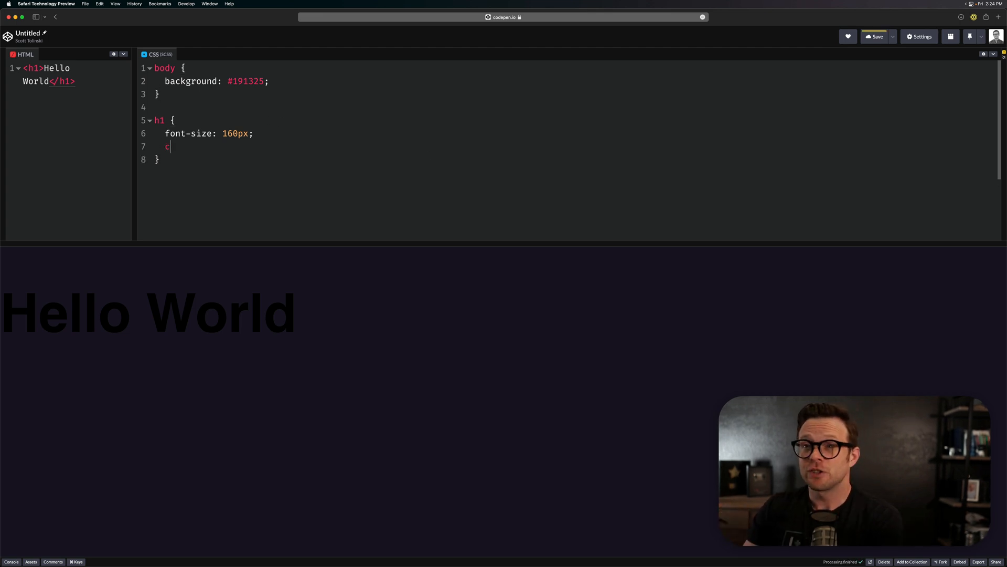
{"action": "type", "text": "olor: ta"}
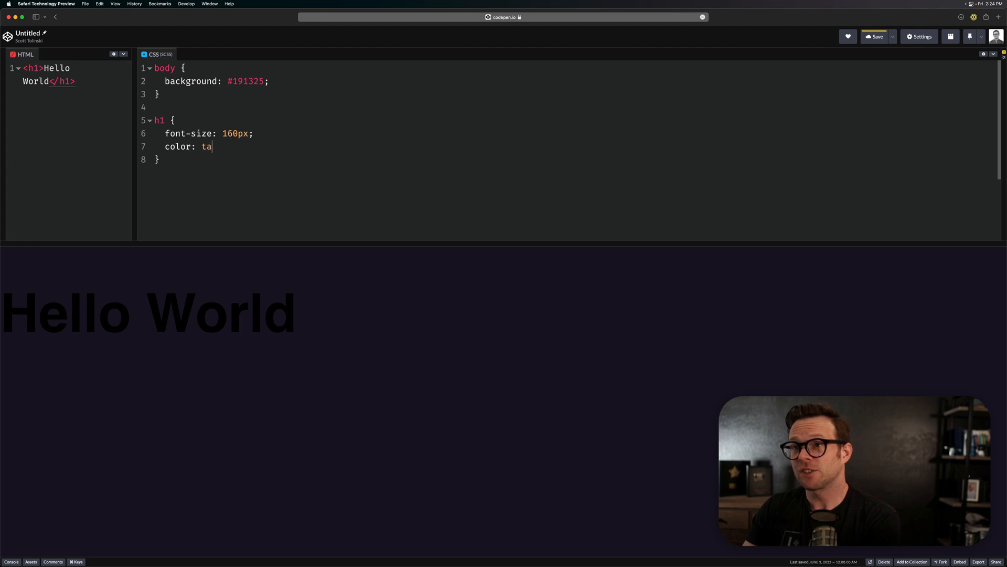
{"action": "type", "text": "nsparent;"}
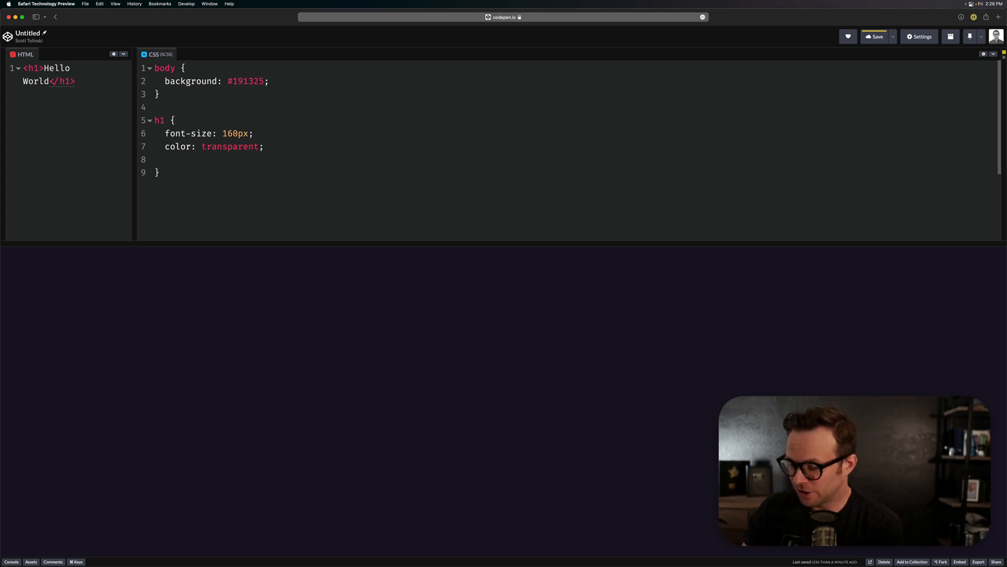
Step: Add a -webkit-text-stroke of 1px width and #fff colour to outline the heading
{"action": "type", "text": "-web"}
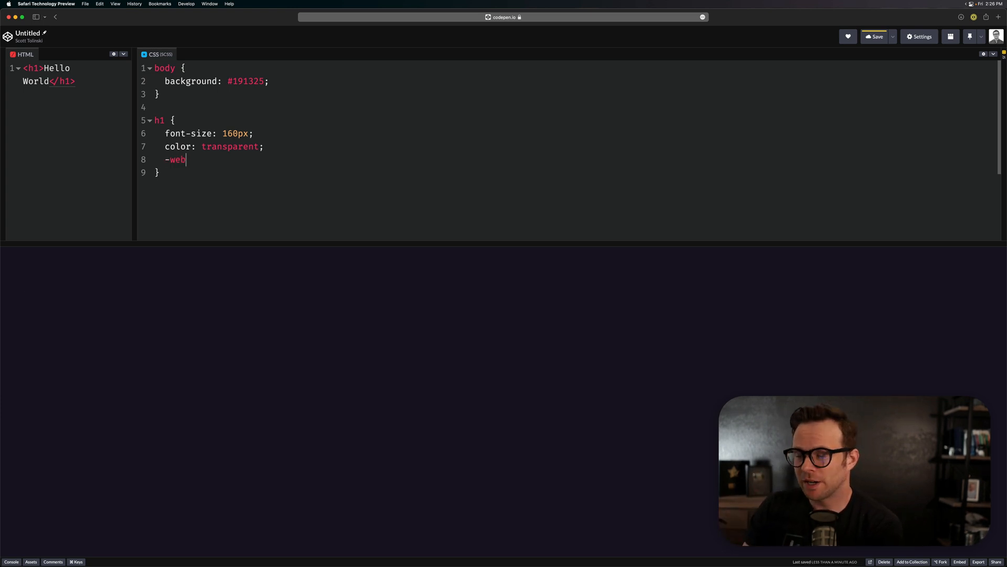
{"action": "type", "text": "kit="}
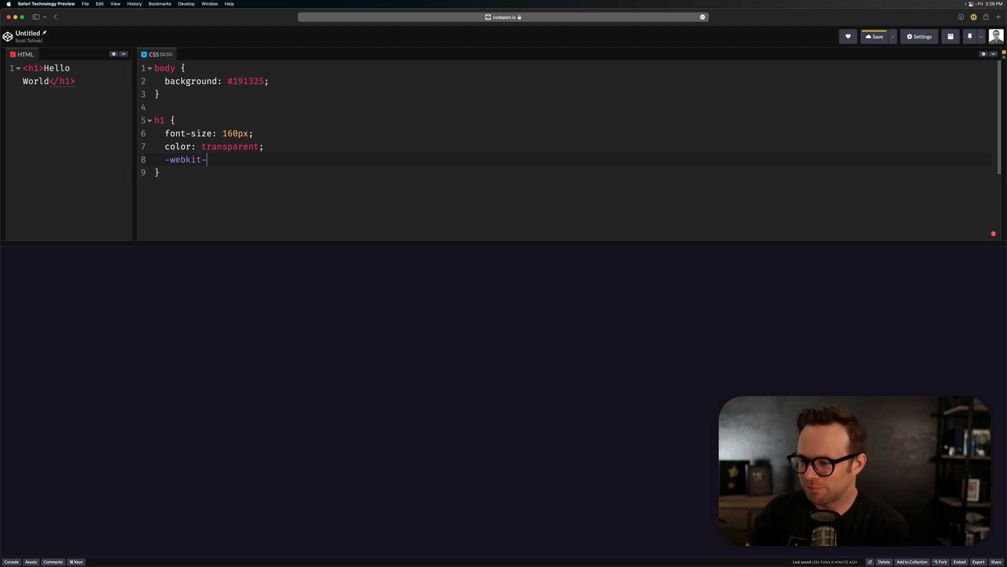
{"action": "type", "text": "text-"}
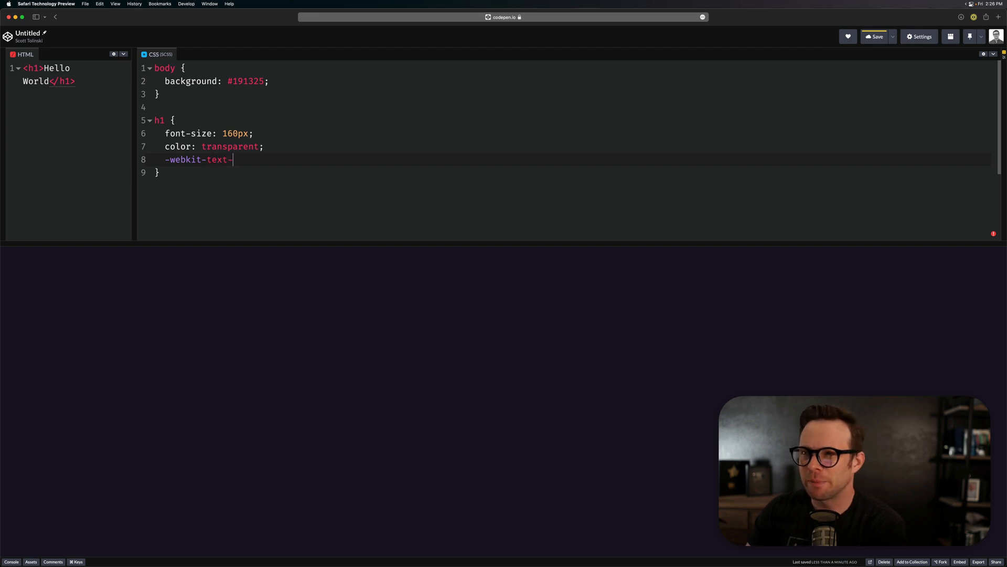
{"action": "type", "text": "st"}
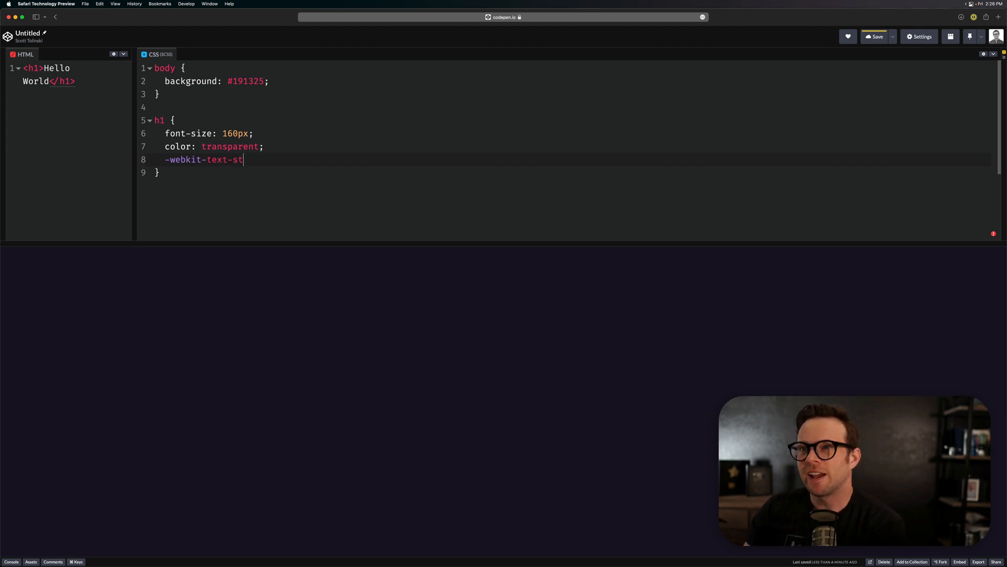
{"action": "type", "text": "roke"}
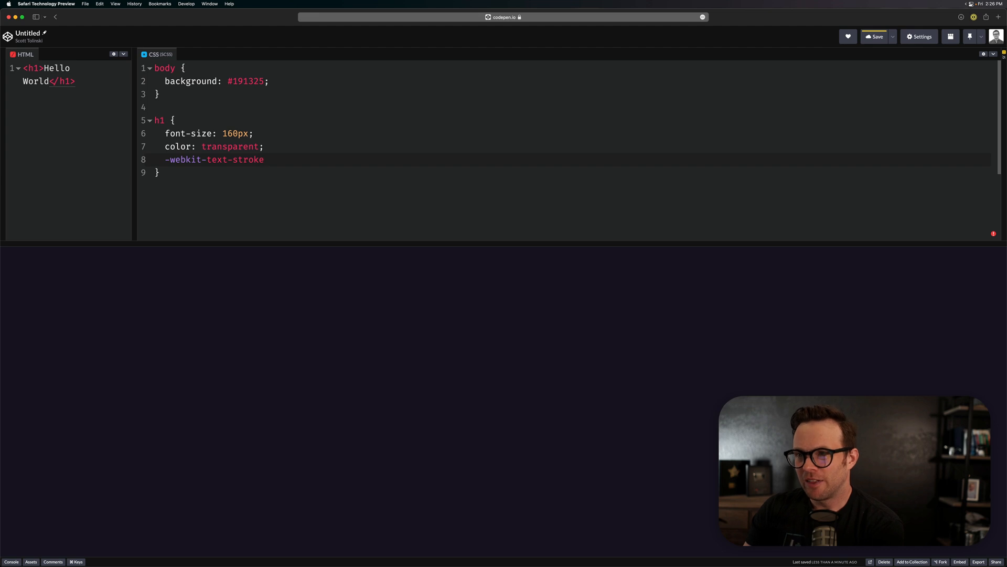
{"action": "type", "text": "-wid"}
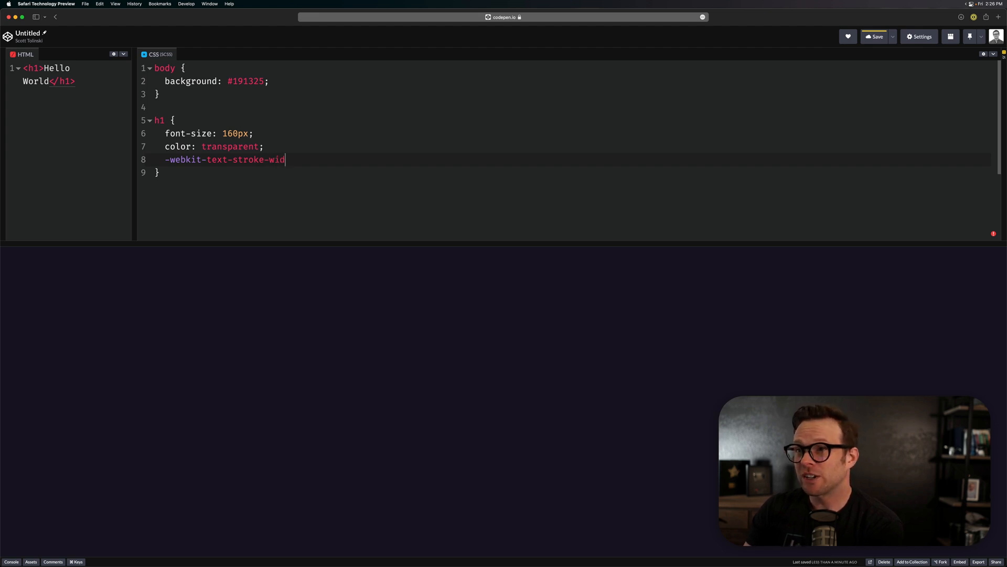
{"action": "type", "text": "th: 1px"}
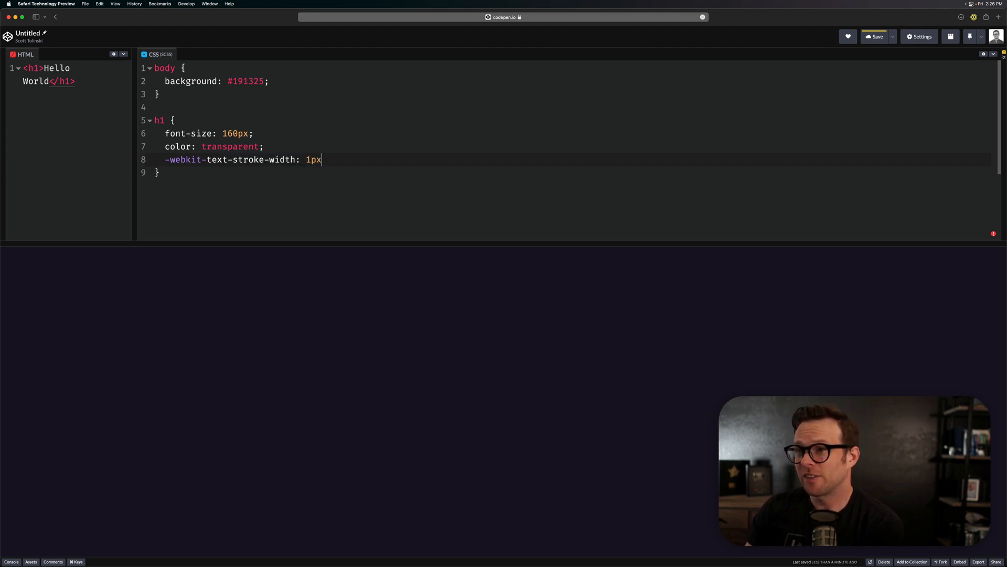
{"action": "type", "text": ";"}
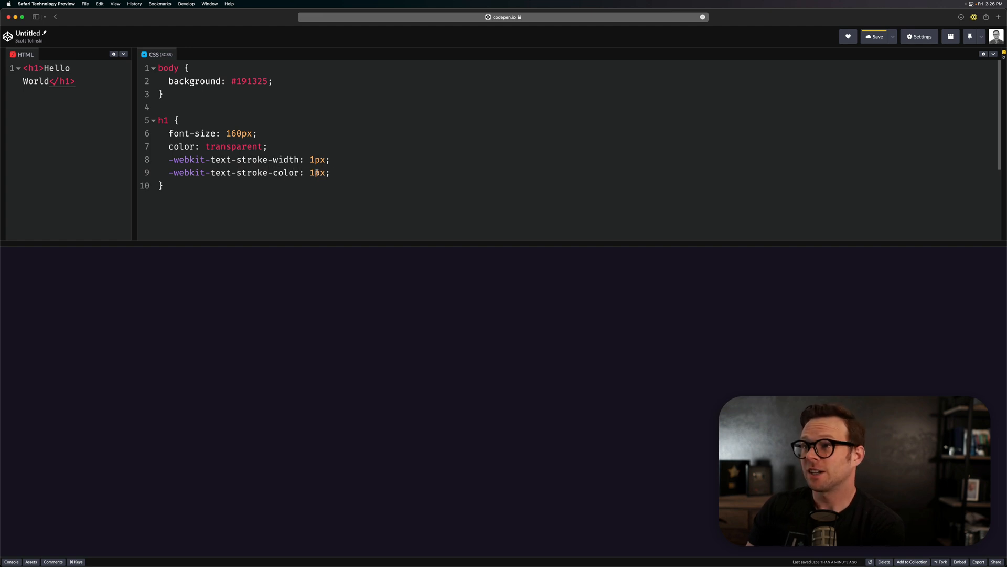
{"action": "type", "text": "#fff"}
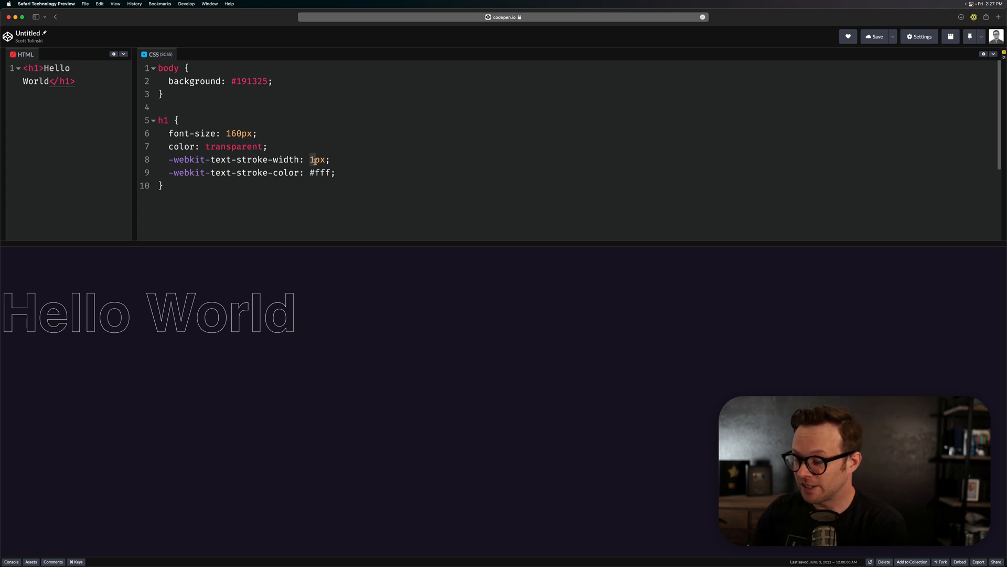
Step: Try a 10px stroke width, then settle on 3px for the white outline
{"action": "type", "text": "0"}
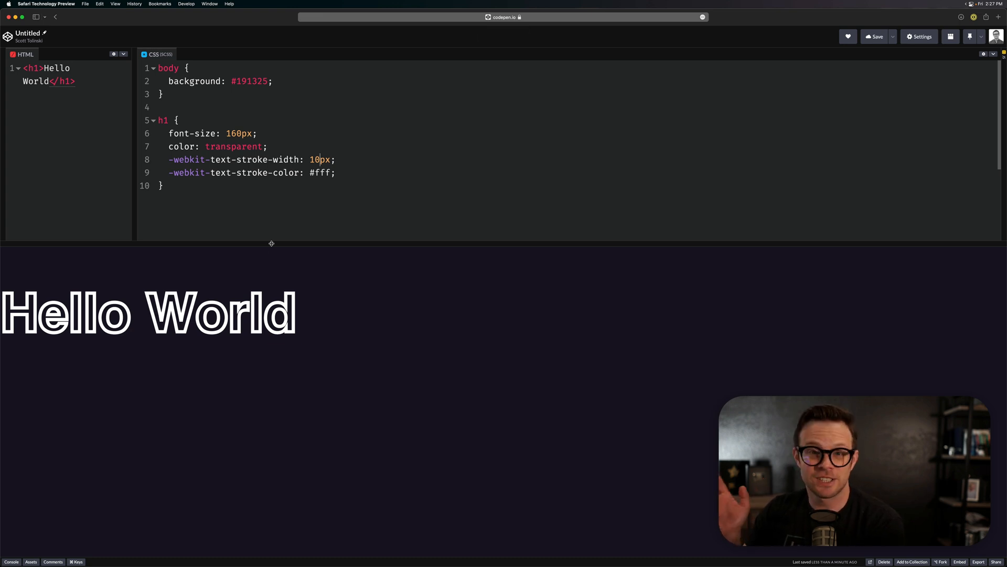
{"action": "key", "text": "Backspace"}
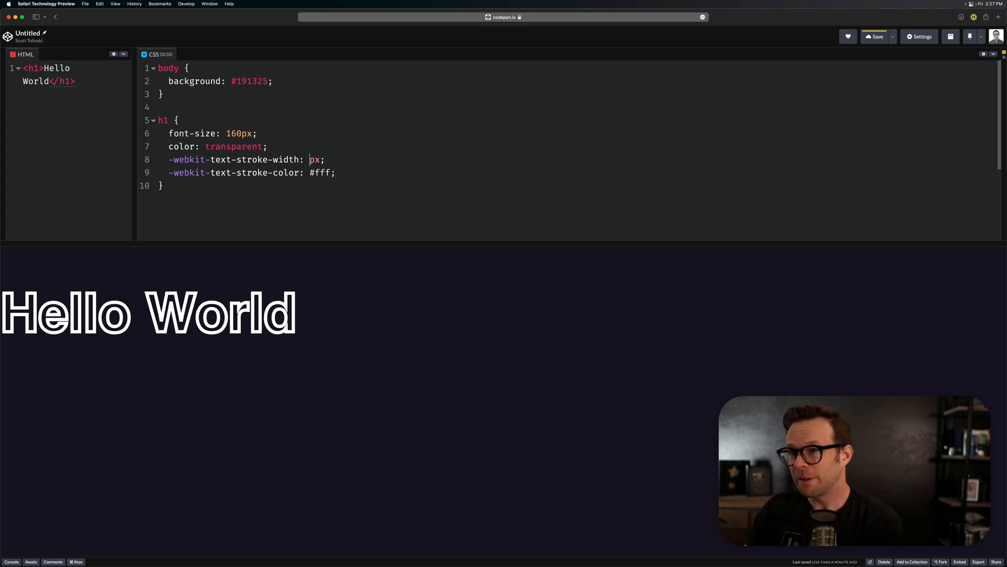
{"action": "type", "text": "3"}
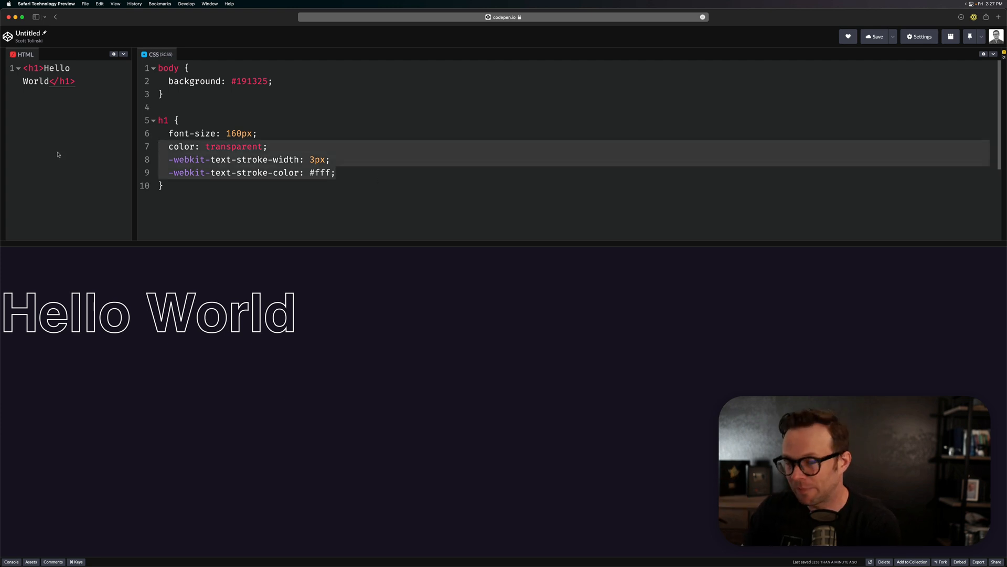
Step: Remove the stroke declarations and re-add color: transparent in the h1 rule
{"action": "key", "text": "Backspace"}
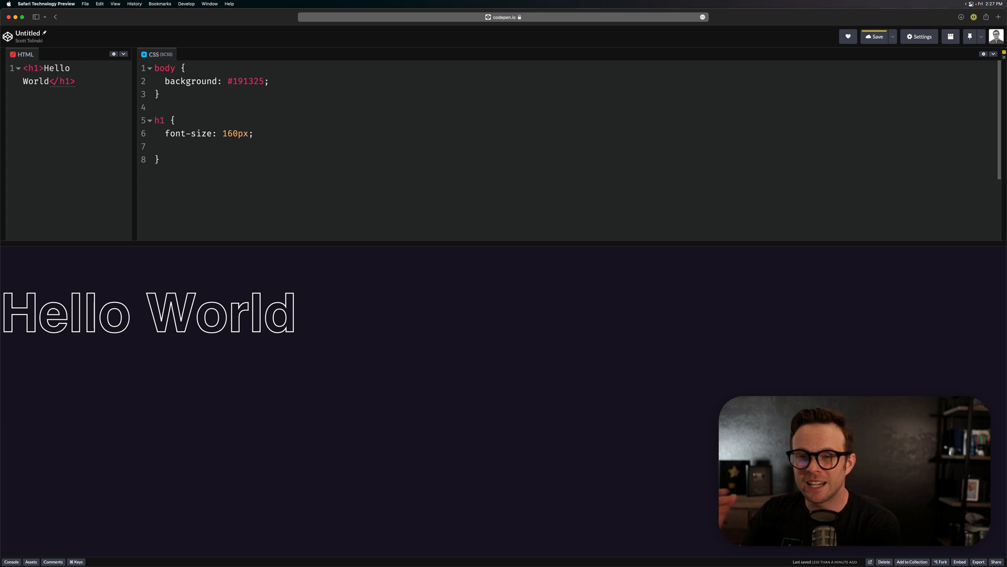
{"action": "left_click", "coordinate": [166, 146]}
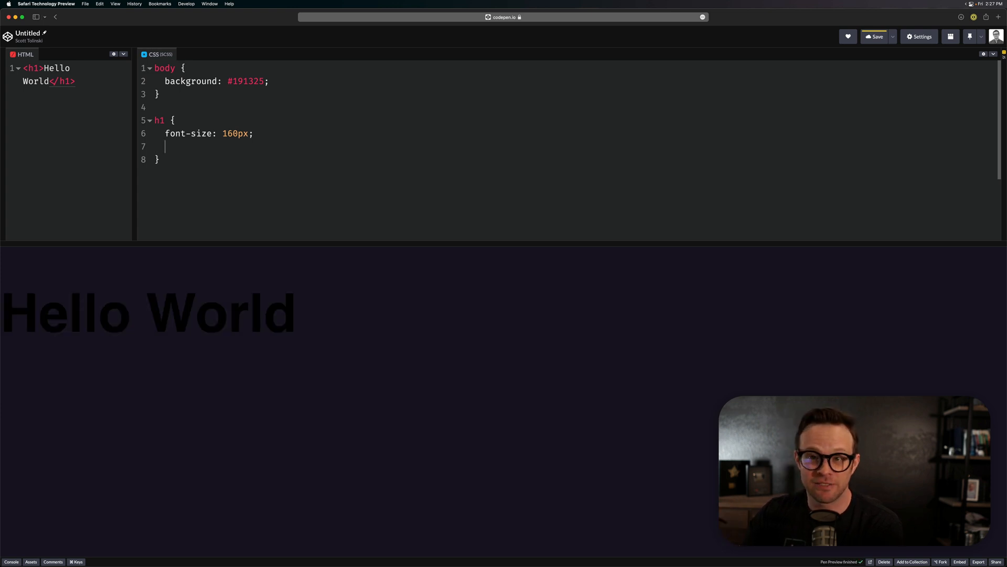
{"action": "type", "text": "color: transparent;"}
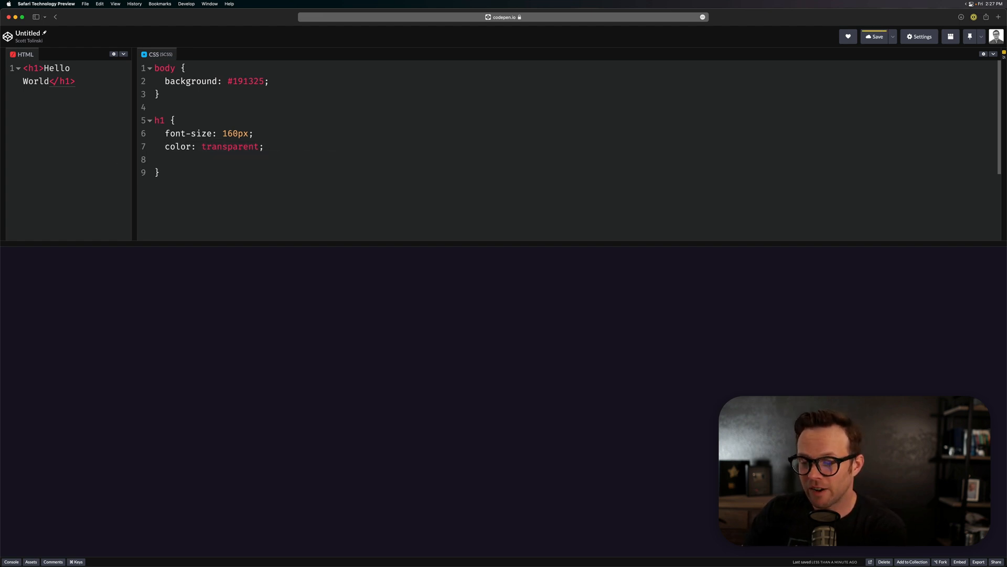
Step: Add text-shadow: -1px -1px 0 #fff to the h1 rule
{"action": "type", "text": "text-"}
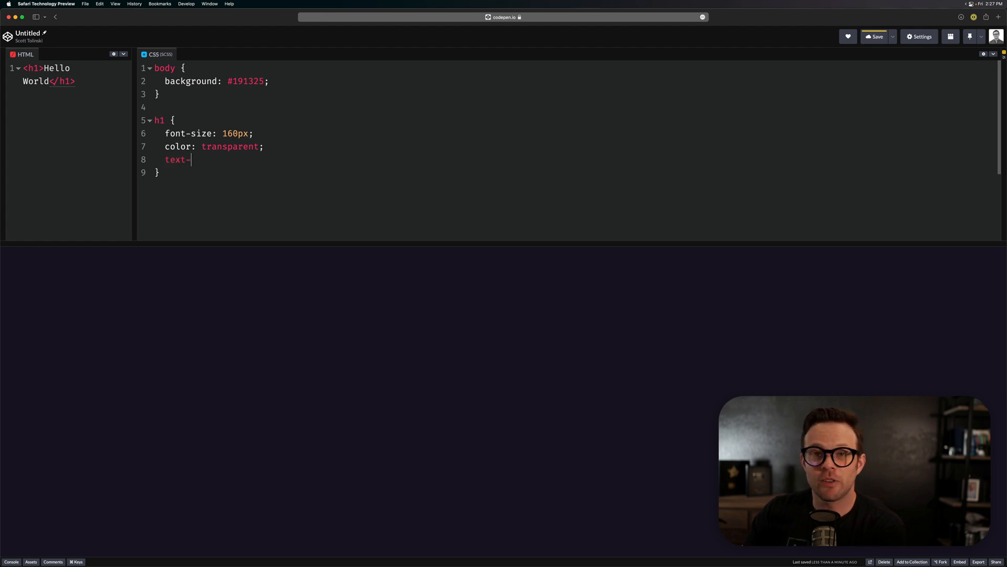
{"action": "type", "text": "sha"}
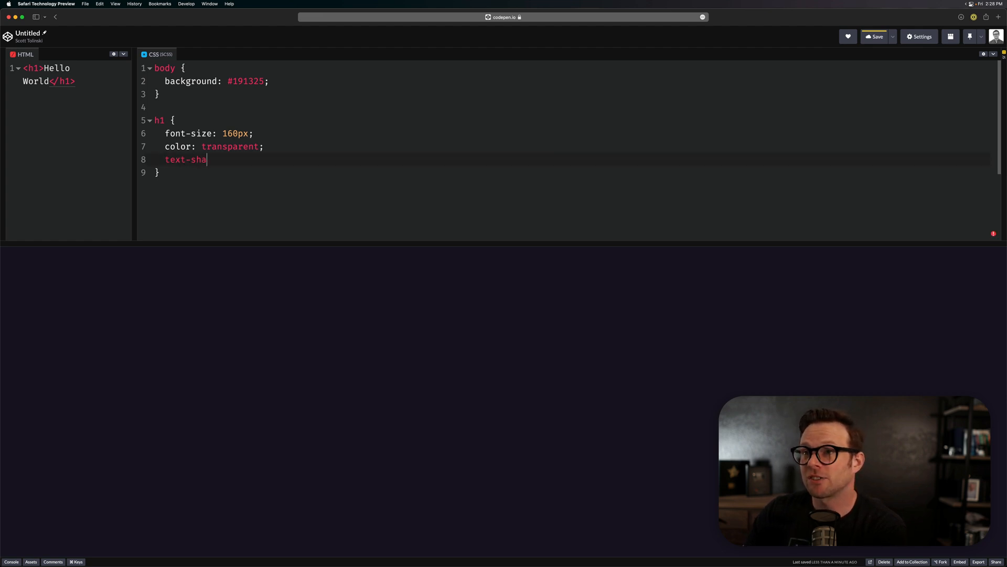
{"action": "type", "text": "dow:"}
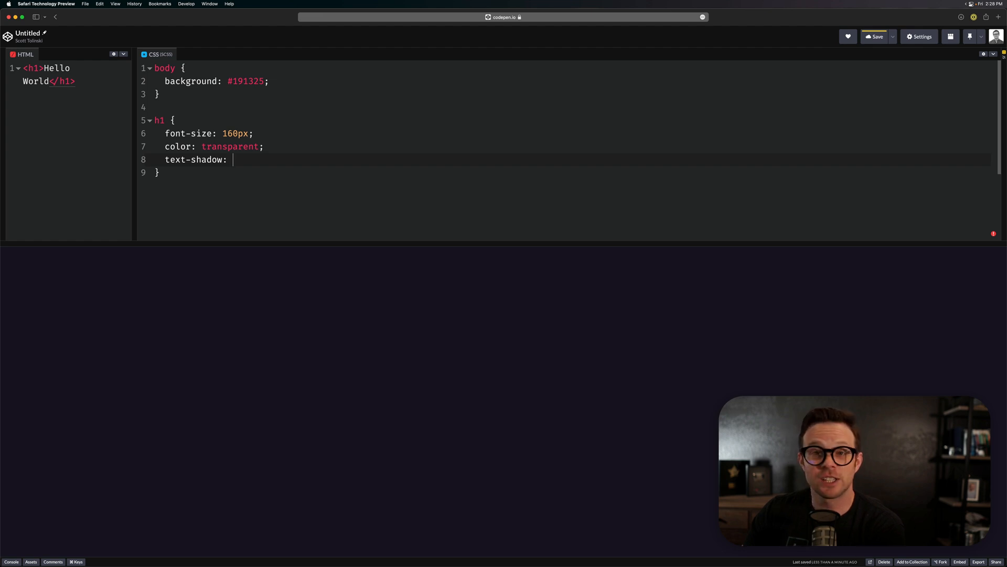
{"action": "type", "text": "-1;"}
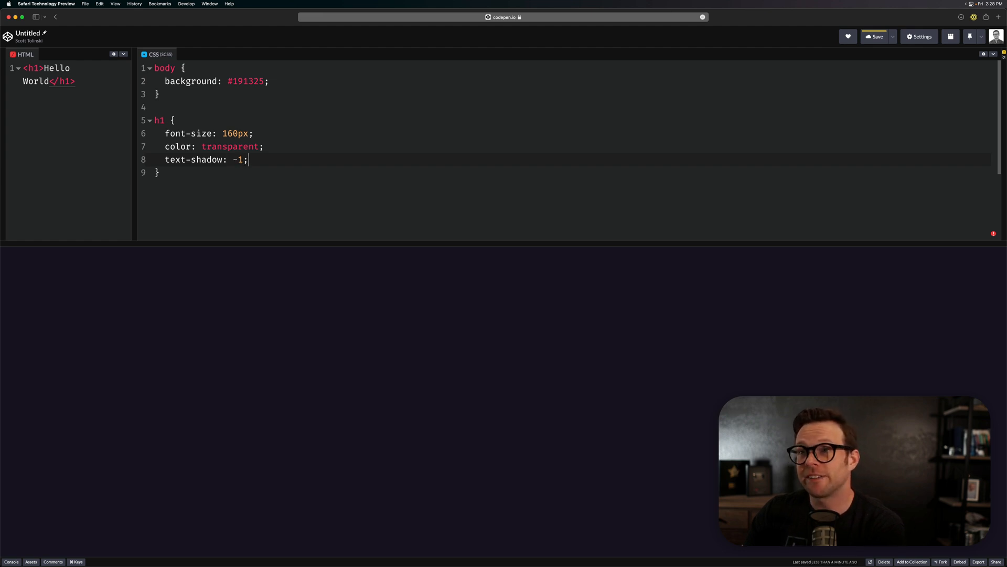
{"action": "type", "text": "px -1px"}
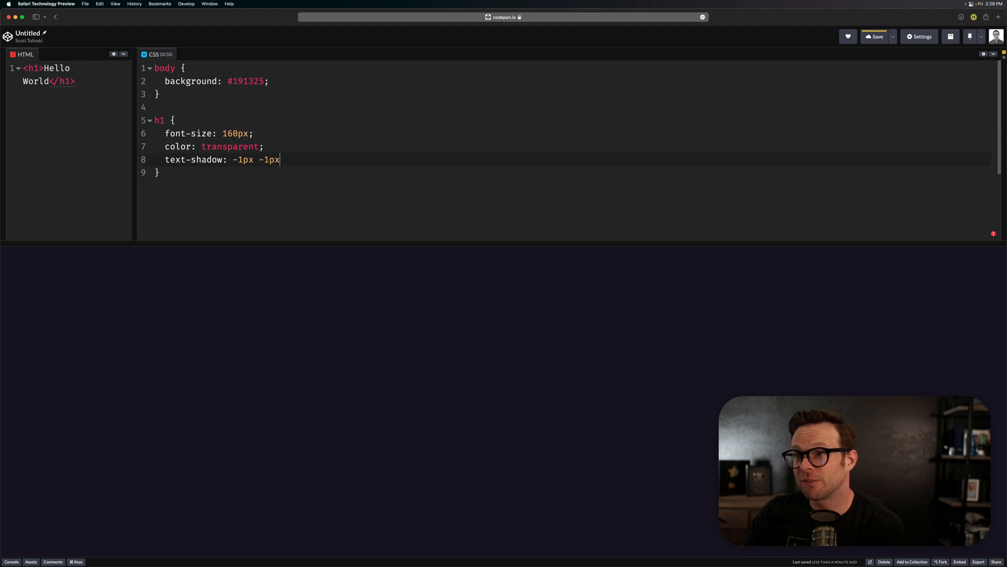
{"action": "type", "text": "0"}
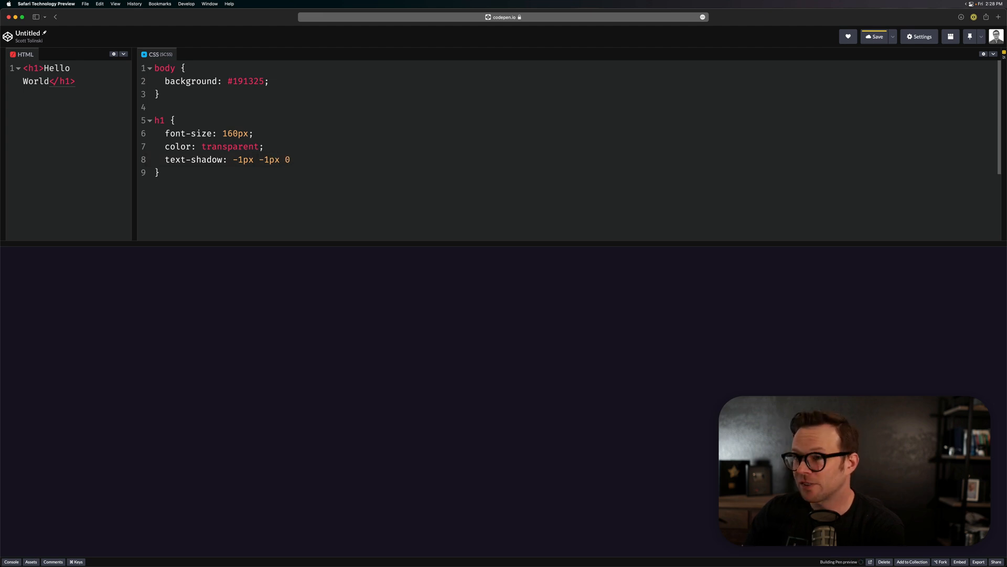
{"action": "type", "text": "#fff"}
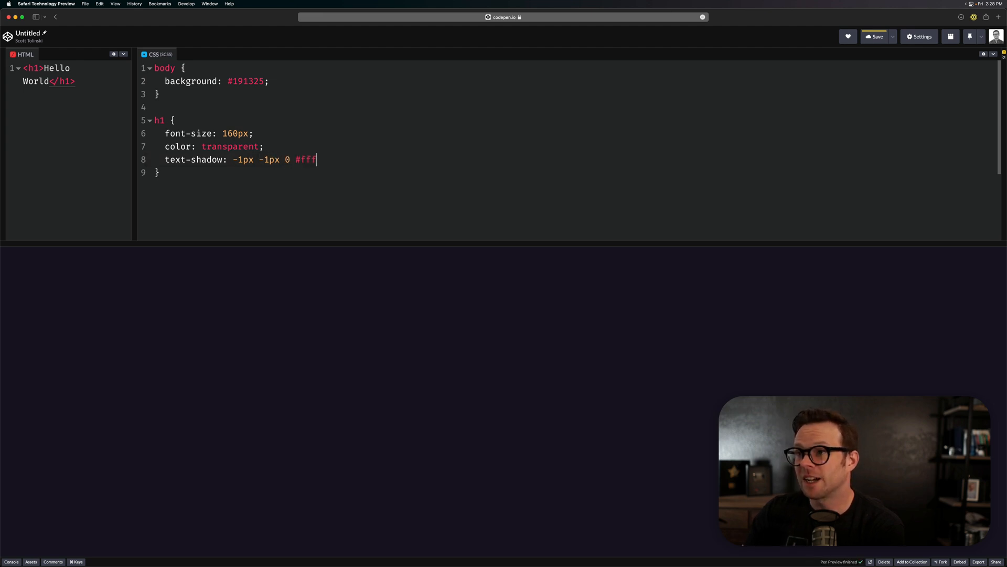
{"action": "type", "text": ";"}
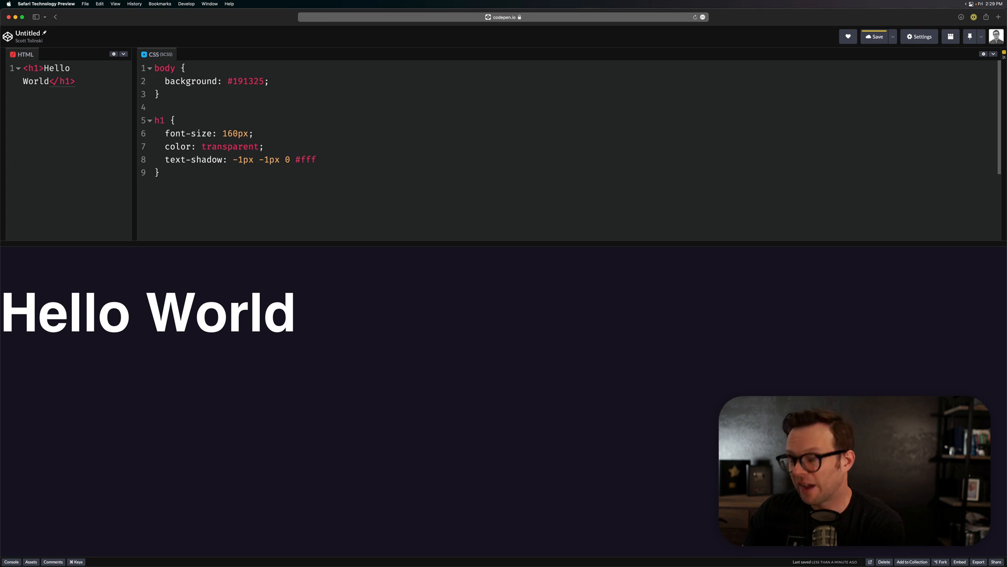
Step: Extend the text-shadow with 1px 1px 0 #fff and 1px -1px 0 #fff offsets
{"action": "type", "text": ","}
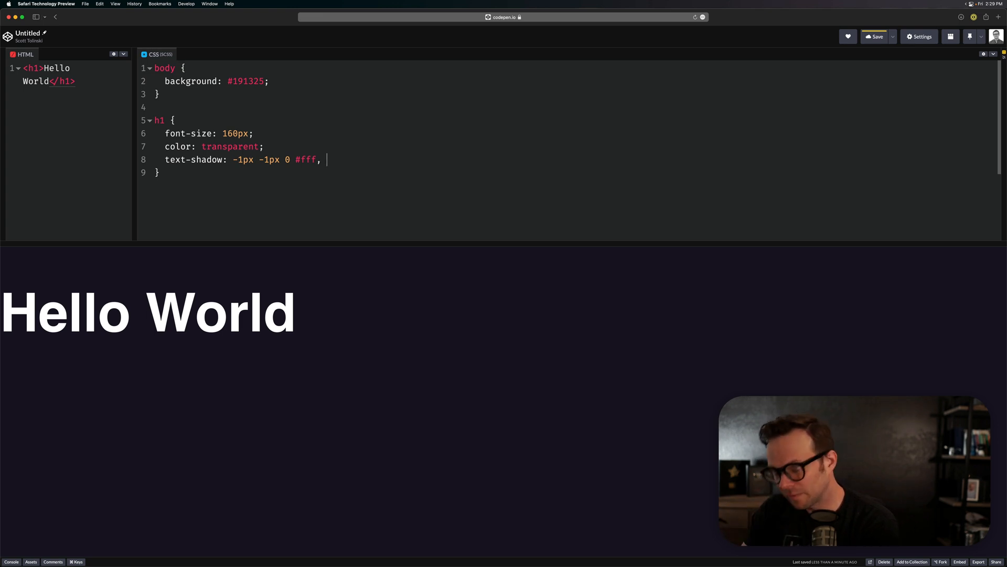
{"action": "type", "text": "1"}
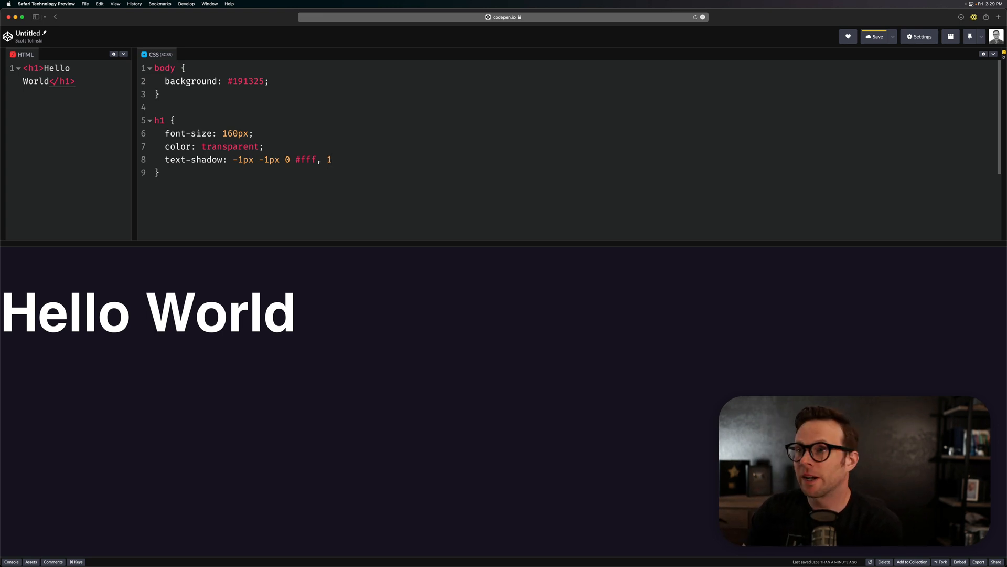
{"action": "type", "text": "1px 1px 0"}
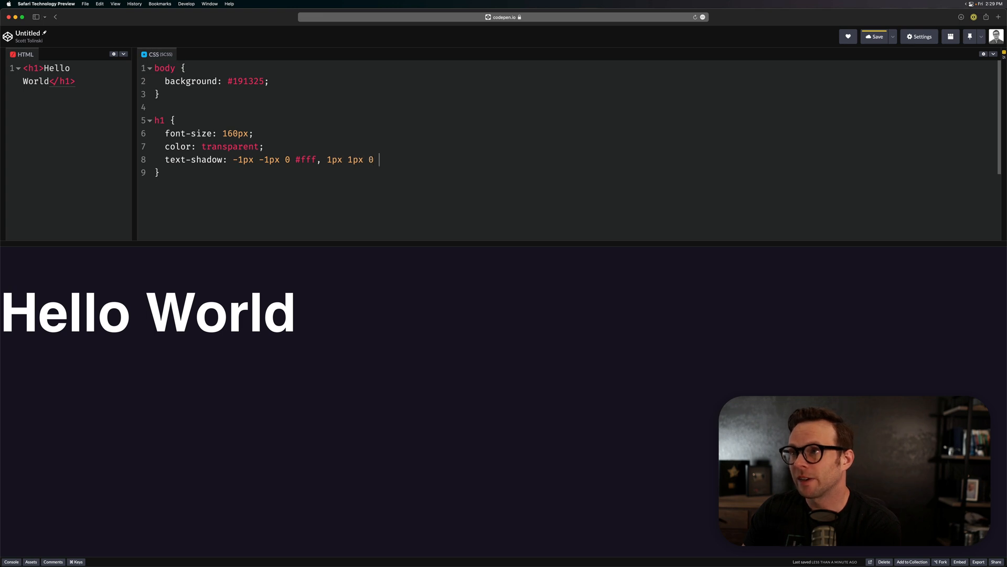
{"action": "type", "text": "#fff,"}
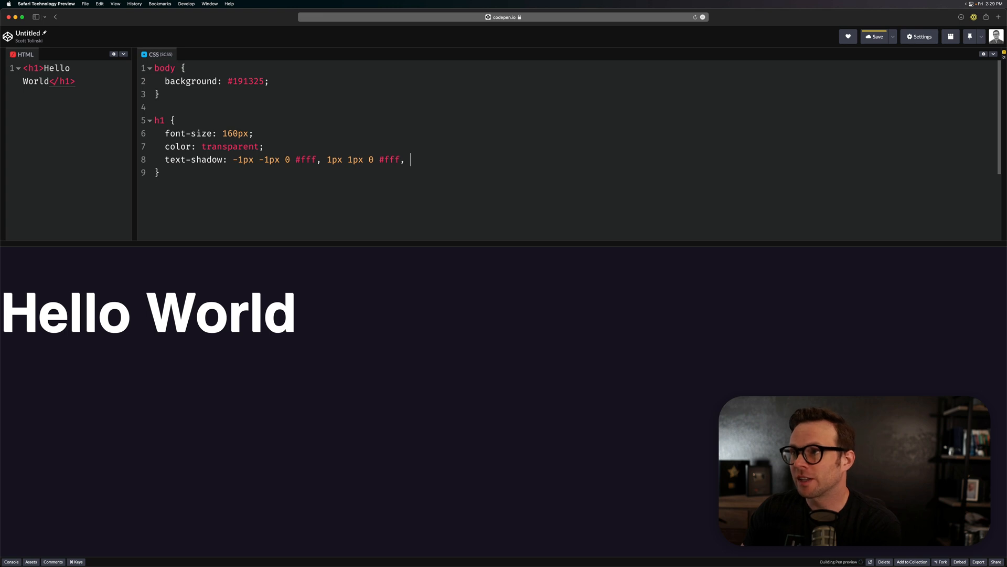
{"action": "type", "text": "1p"}
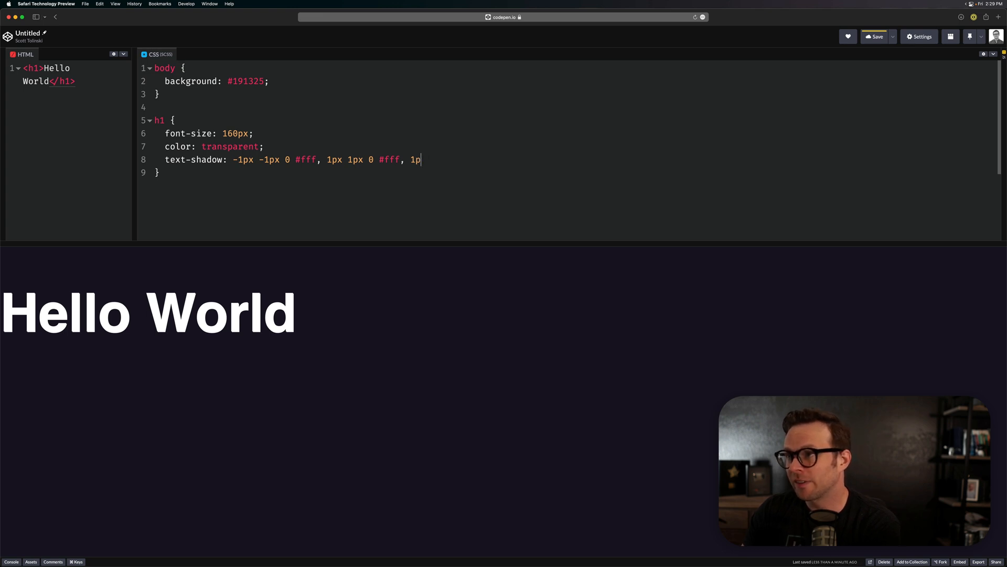
{"action": "type", "text": "x -1px 0"}
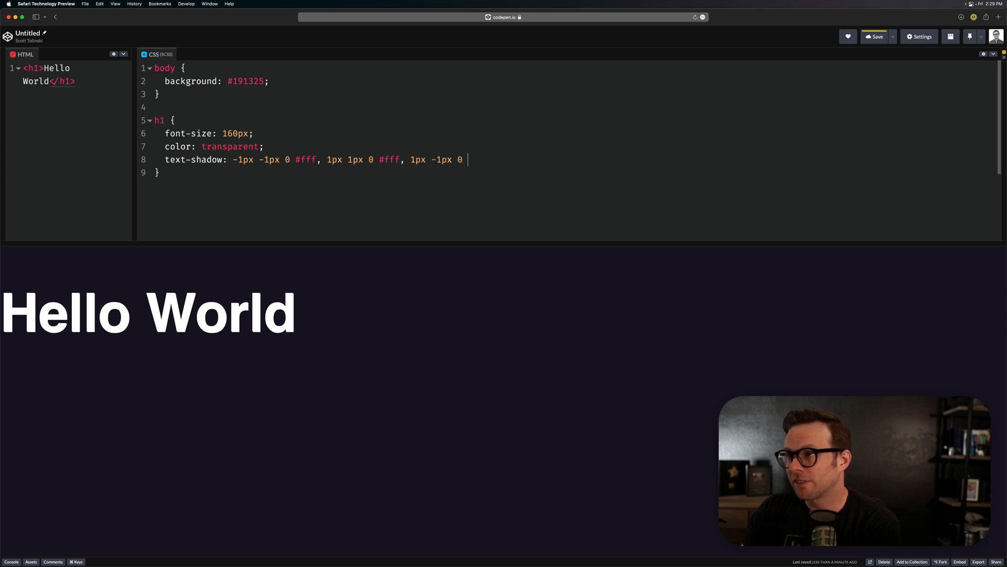
{"action": "type", "text": "#fff,"}
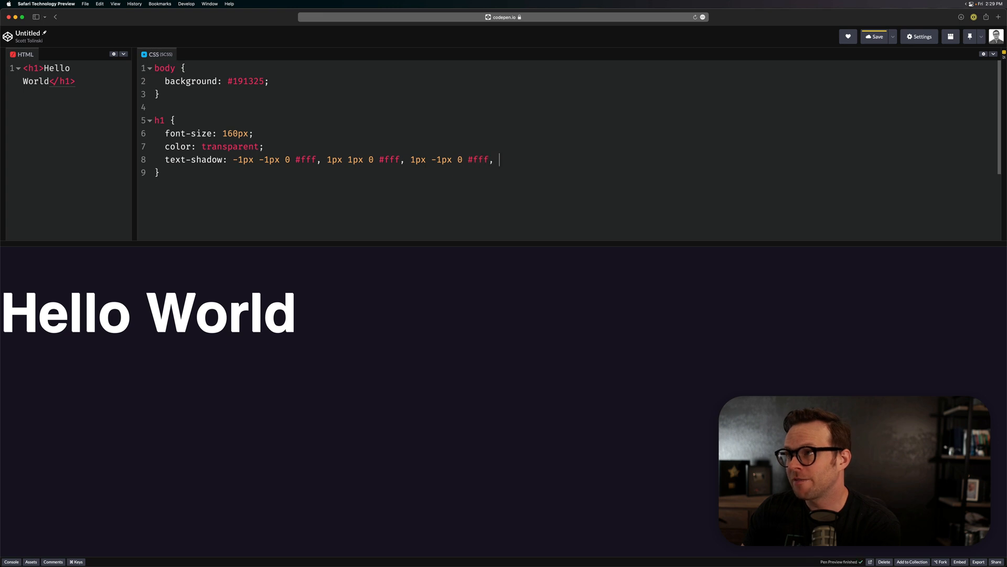
Step: Add the fourth -1px white shadow offset and start replacing the colour with #191
{"action": "type", "text": "-1px"}
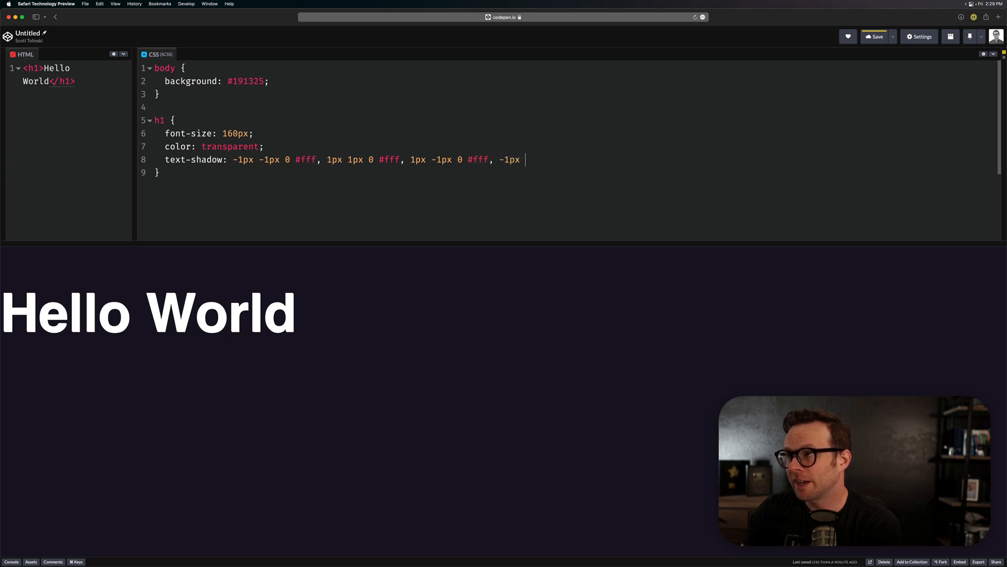
{"action": "type", "text": "1px 0"}
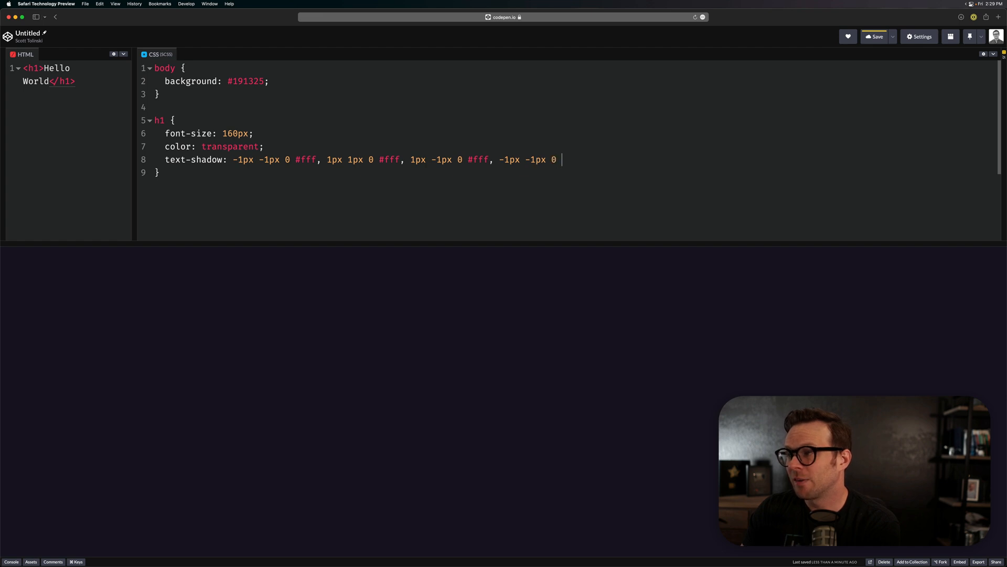
{"action": "type", "text": "#fff;"}
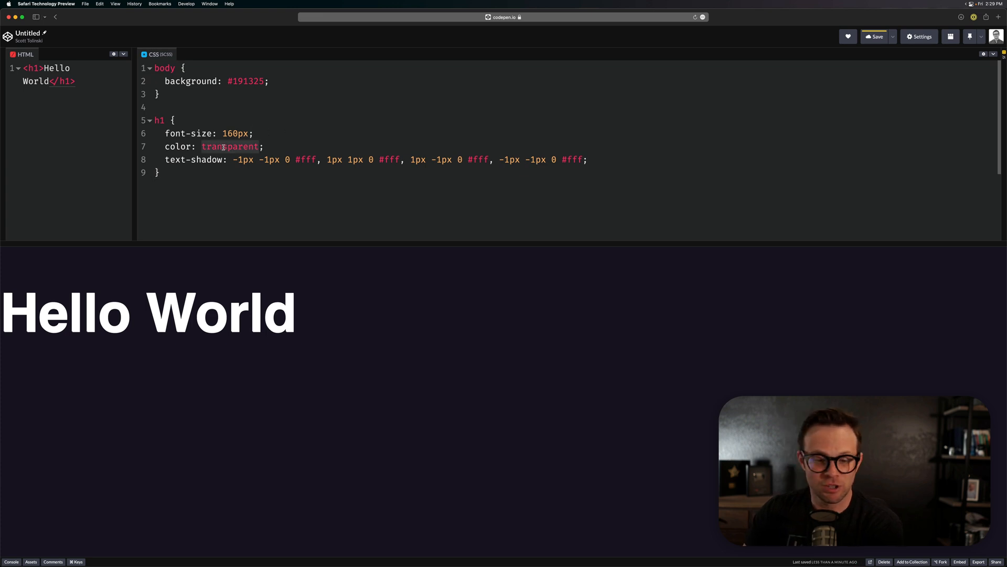
{"action": "type", "text": "#191;"}
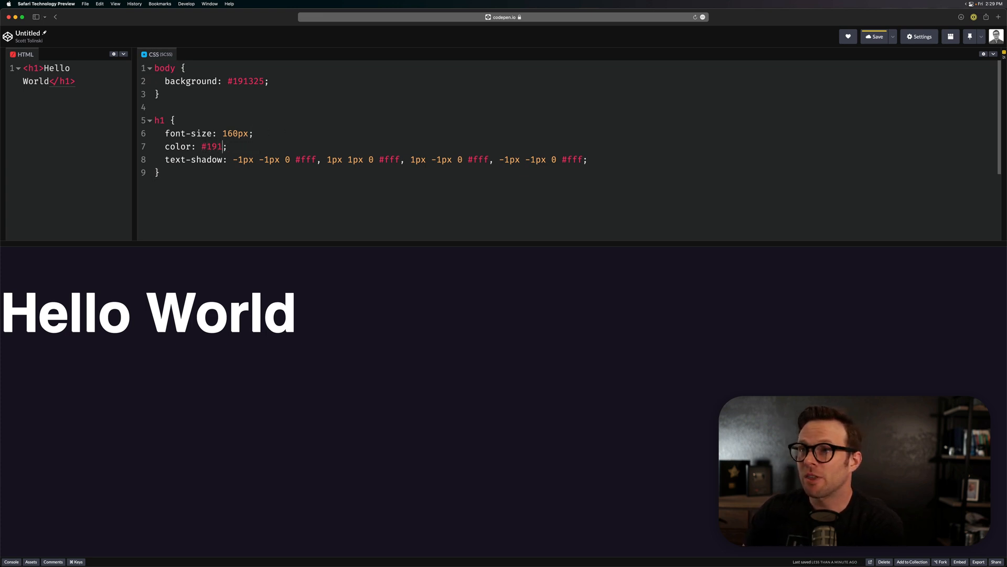
Step: Complete the h1 colour as #191325 so Hello World renders as a thin white outline
{"action": "type", "text": "325"}
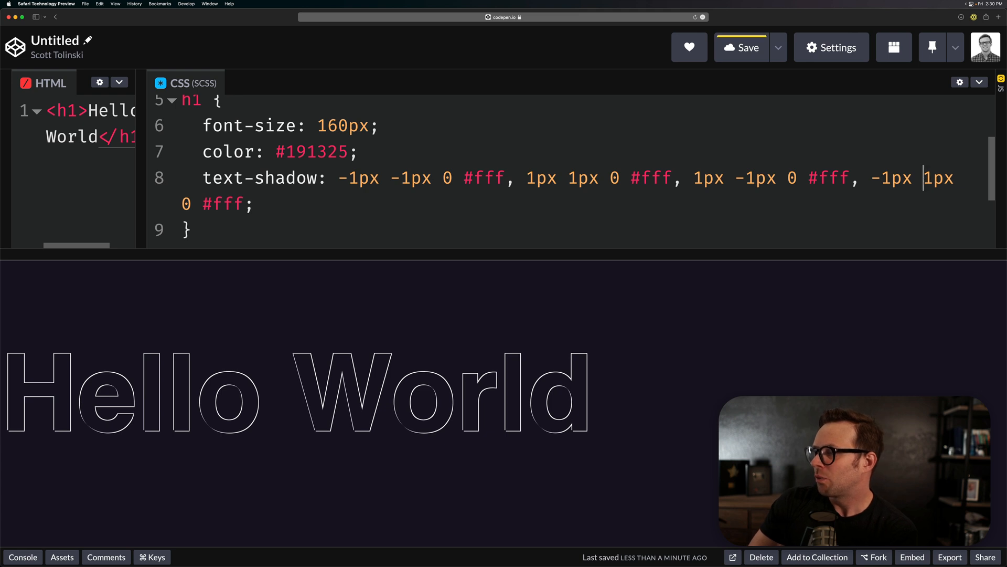
{"action": "left_click", "coordinate": [742, 47]}
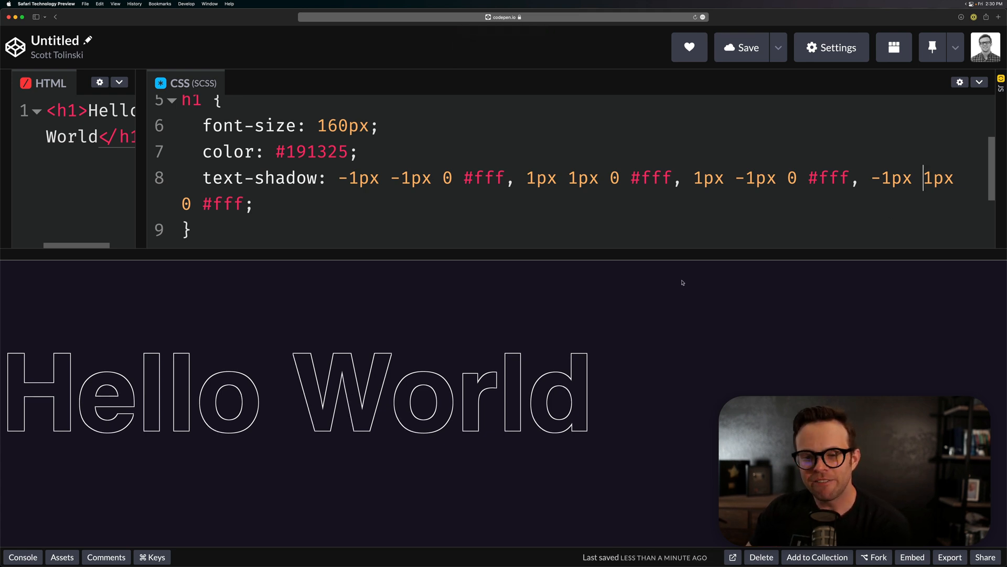
{"action": "mouse_move", "coordinate": [413, 228]}
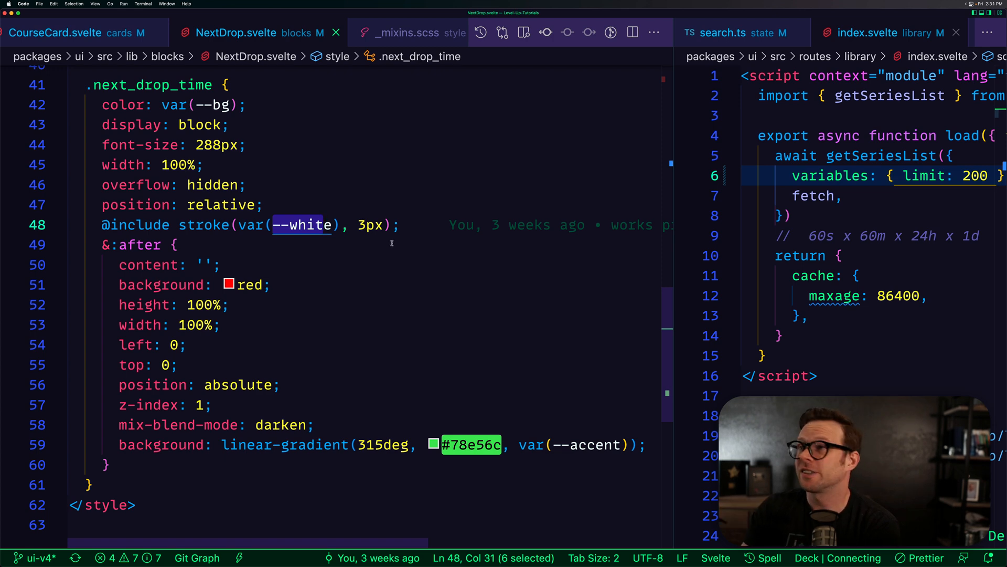
Step: Switch from NextDrop.svelte to _mixins.scss to show the text-shadow stroke mixin
{"action": "left_click", "coordinate": [407, 33]}
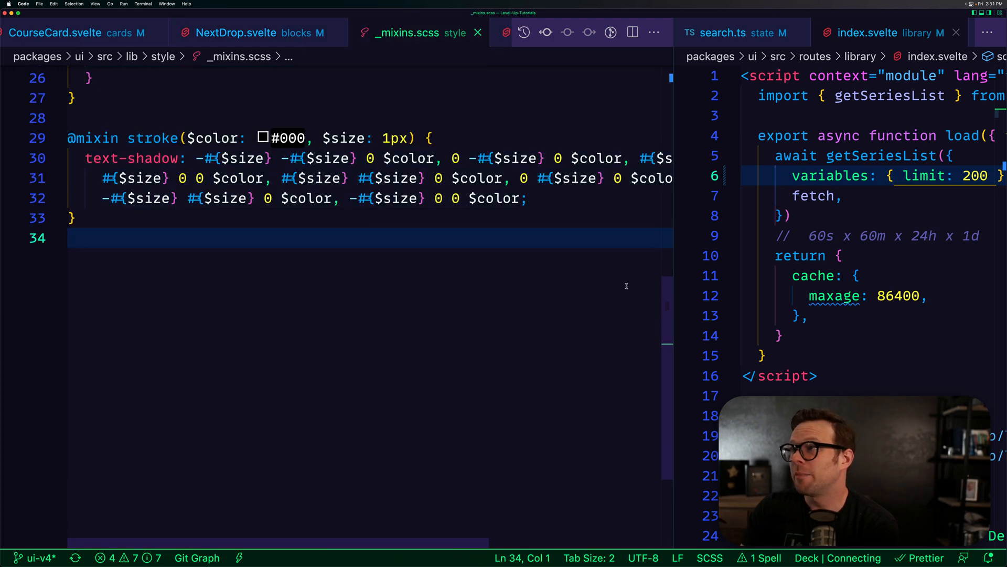
{"action": "left_click", "coordinate": [56, 139]}
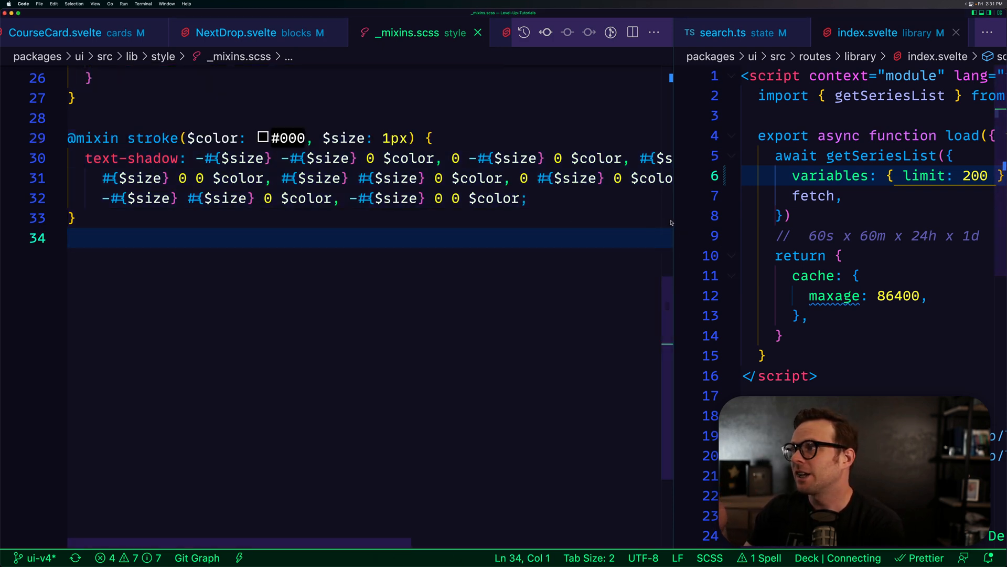
{"action": "mouse_move", "coordinate": [660, 227]}
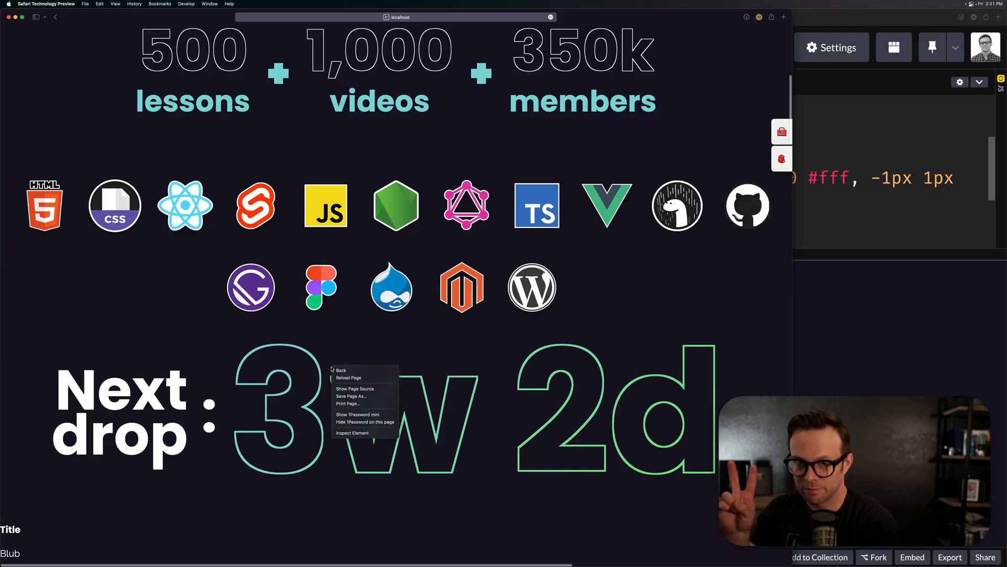
Step: Inspect the Next drop countdown element to view its text-shadow outline styles
{"action": "left_click", "coordinate": [353, 432]}
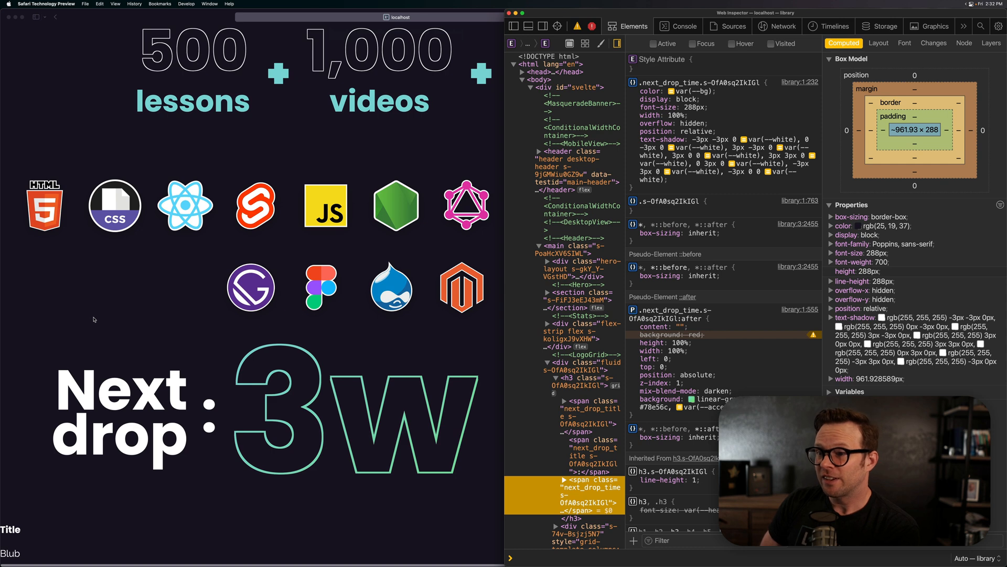
{"action": "mouse_move", "coordinate": [360, 241]}
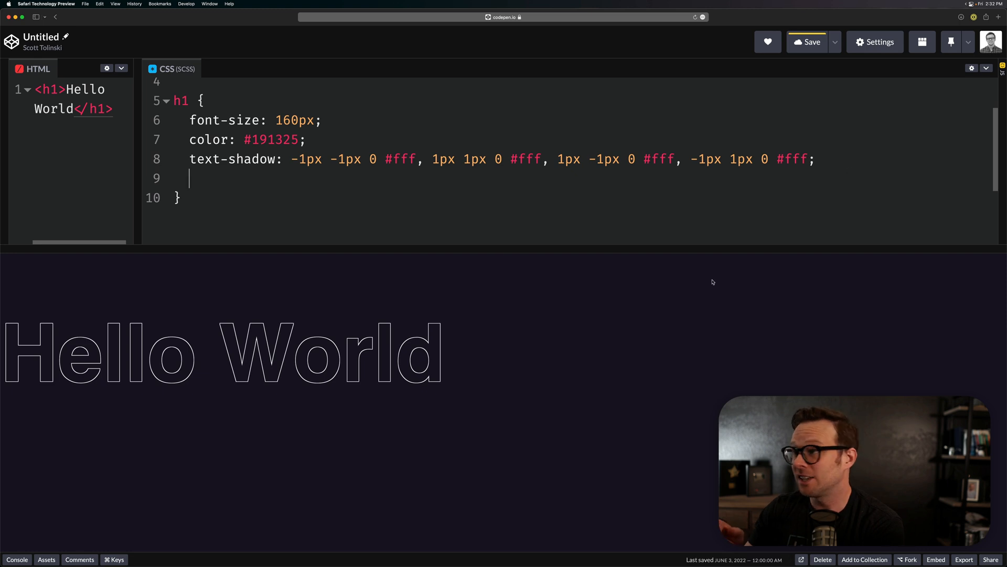
Step: Enlarge the editor and nest an &:after block with content: '' inside the h1 rule
{"action": "left_click_drag", "start_coordinate": [680, 247], "coordinate": [680, 339]}
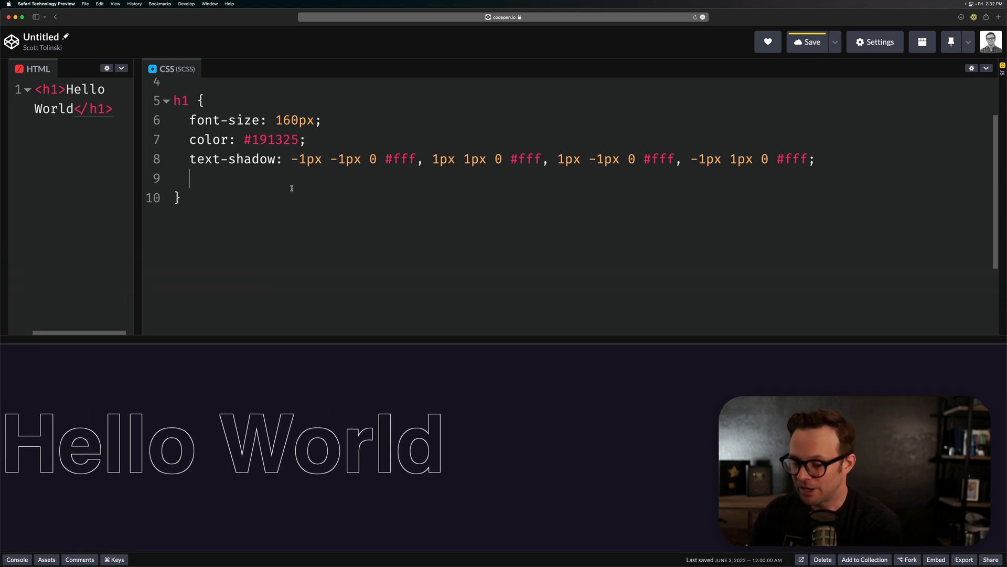
{"action": "type", "text": "&:"}
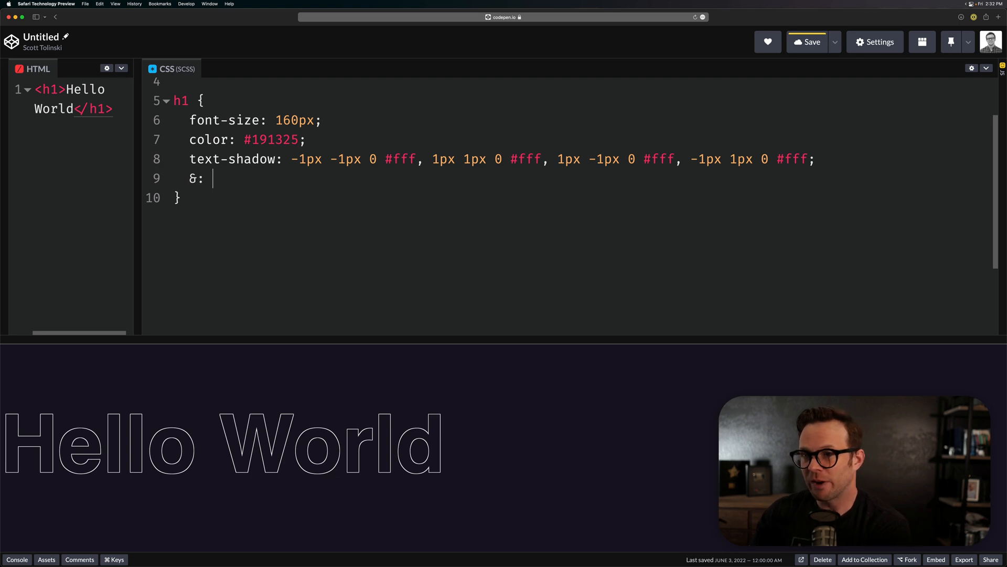
{"action": "type", "text": "aft"}
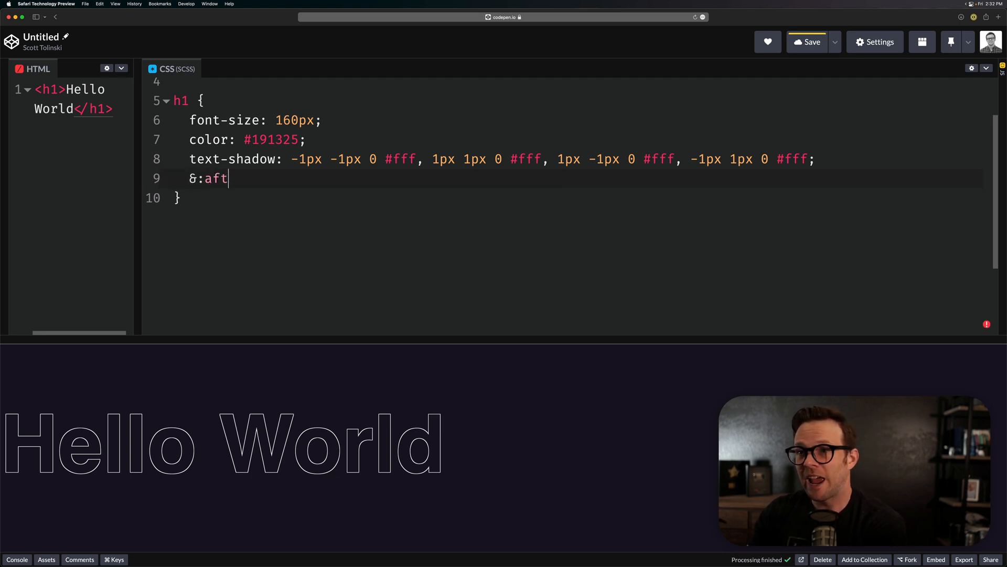
{"action": "type", "text": "er {"}
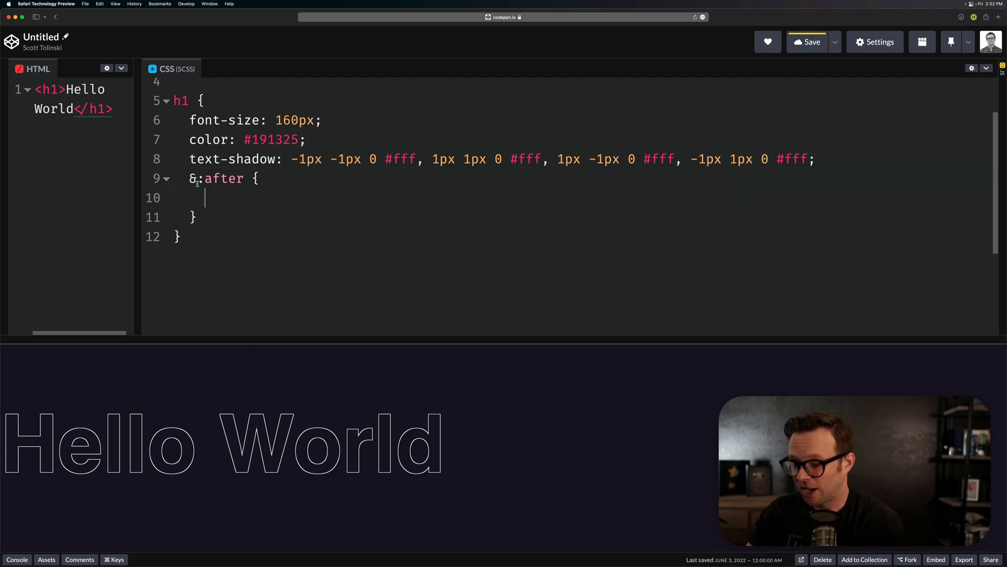
{"action": "type", "text": "content:"}
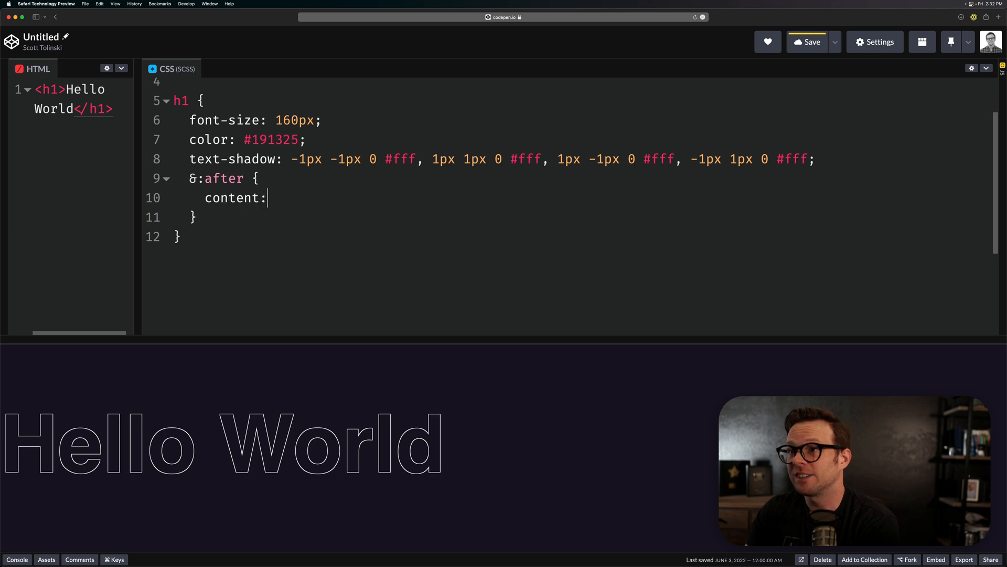
{"action": "type", "text": "''"}
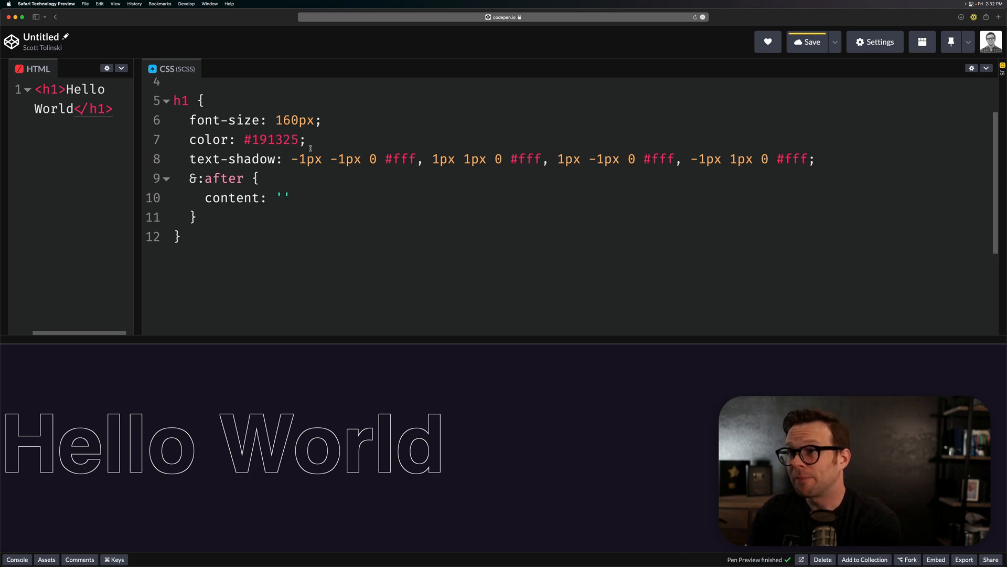
Step: Give the h1 position: relative to anchor the overlay
{"action": "type", "text": "posi"}
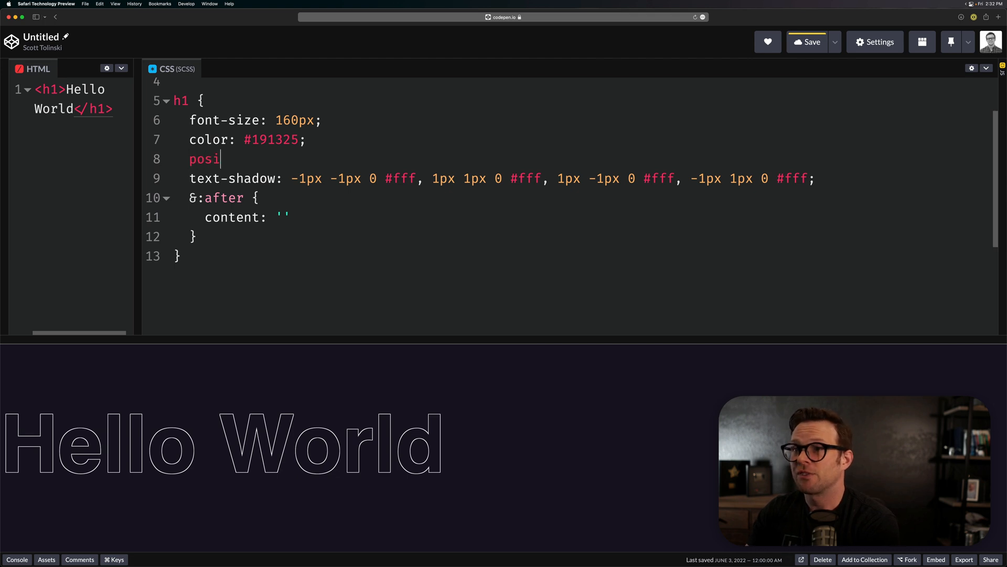
{"action": "type", "text": "tion: relative"}
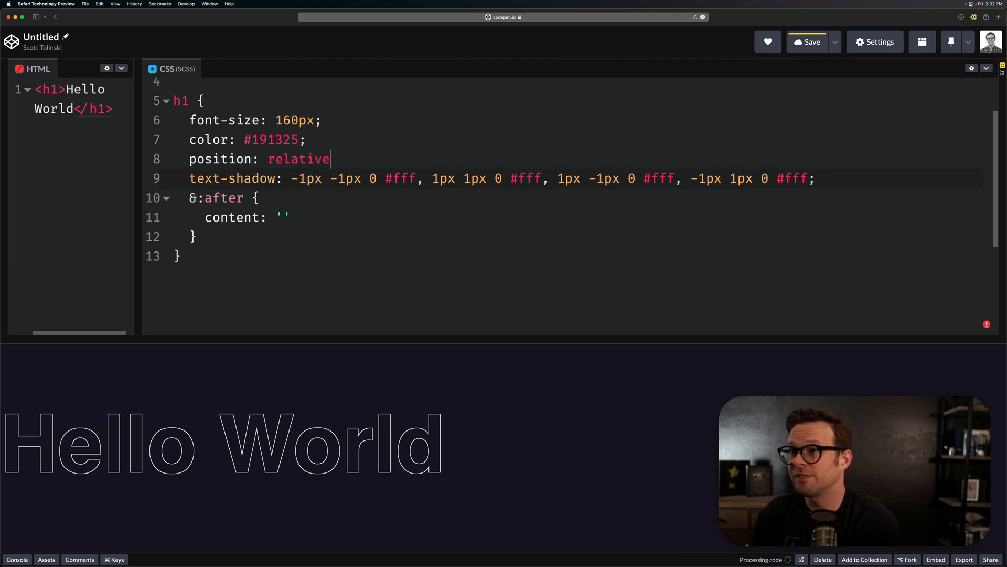
{"action": "type", "text": ";"}
{"action": "left_click", "coordinate": [587, 217]}
{"action": "type", "text": ";"}
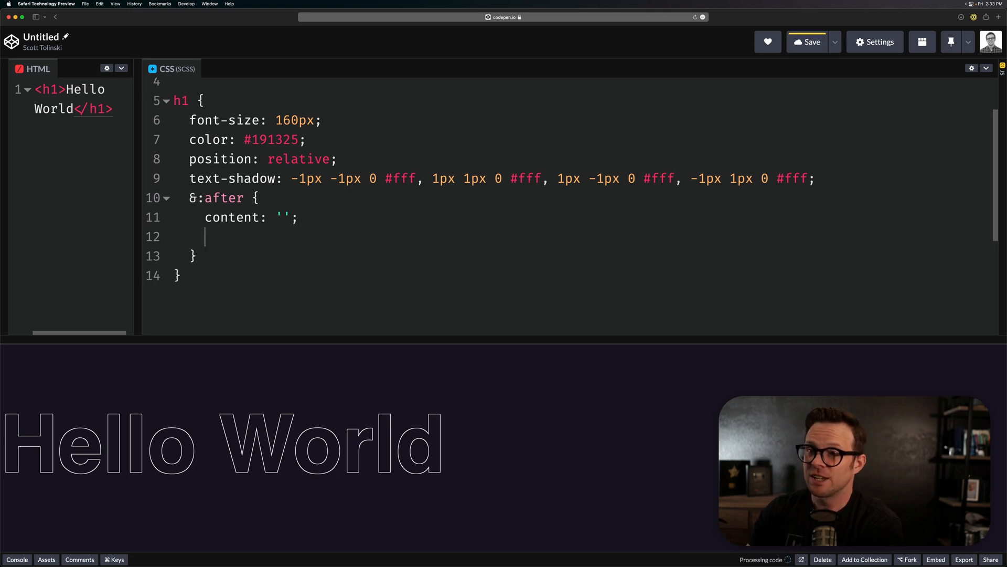
Step: Position the ::after absolutely with top, right, left and bottom 0 and a red background
{"action": "type", "text": "position:"}
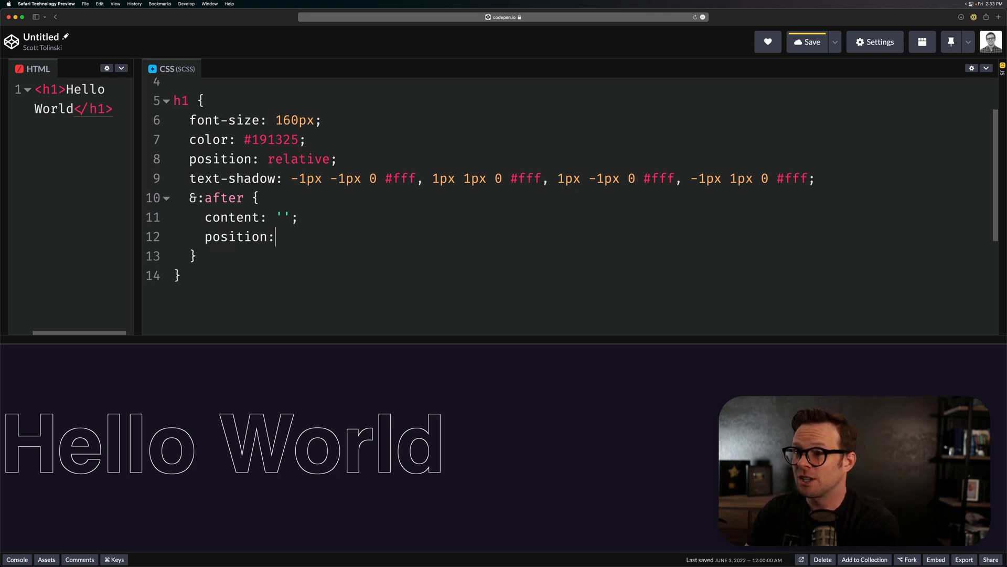
{"action": "type", "text": "absolute"}
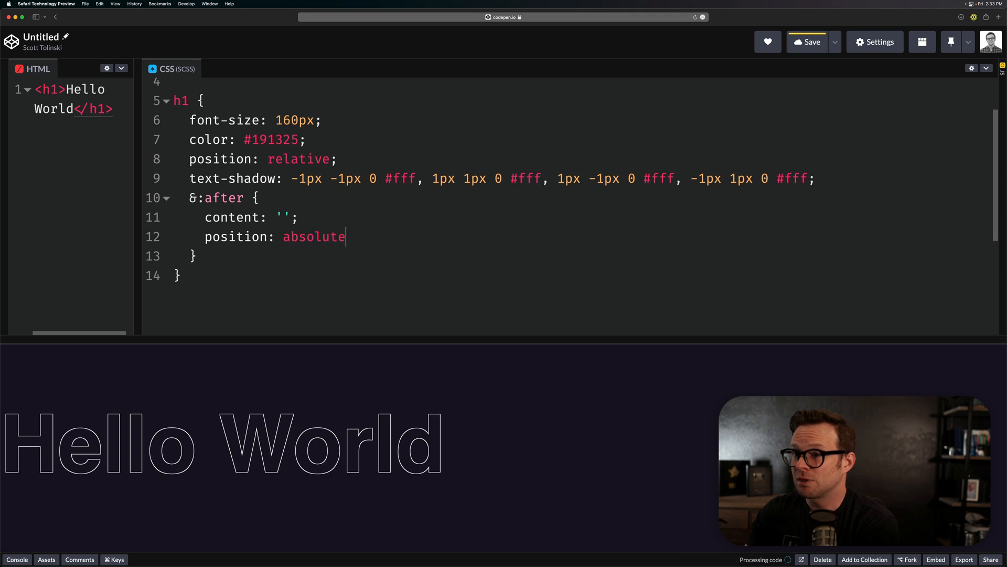
{"action": "type", "text": ";"}
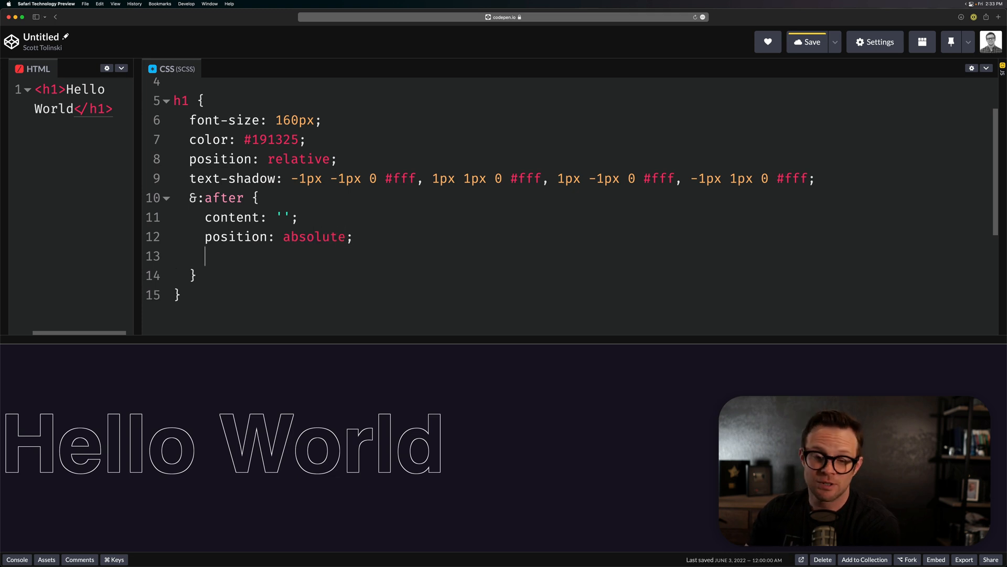
{"action": "type", "text": "top: 0;"}
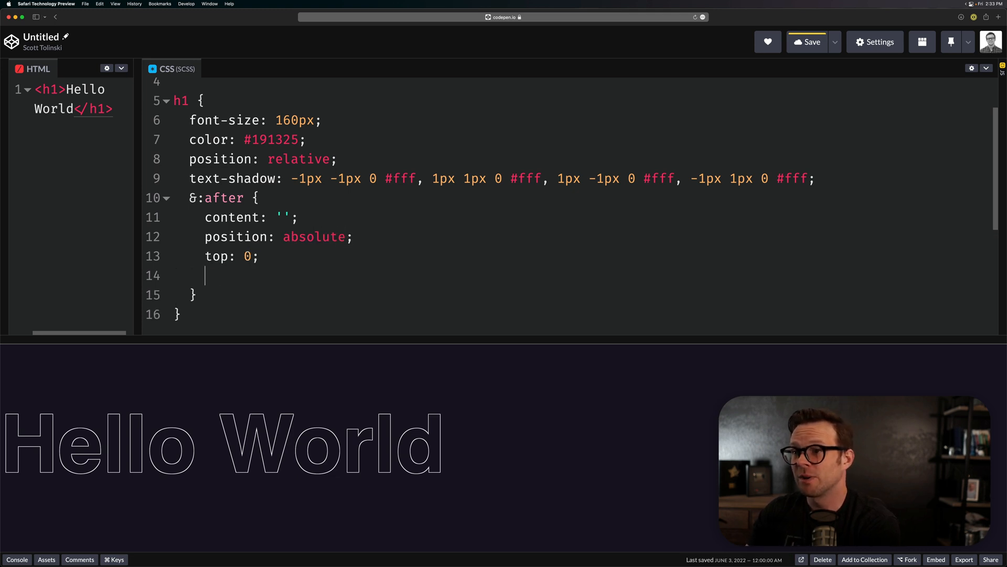
{"action": "type", "text": "right: 0;"}
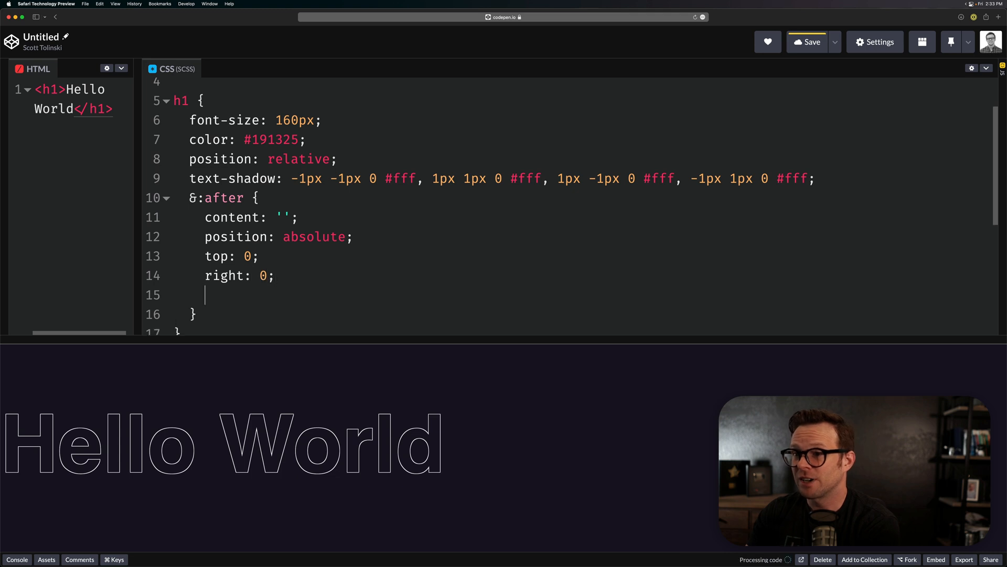
{"action": "type", "text": "left: 0;"}
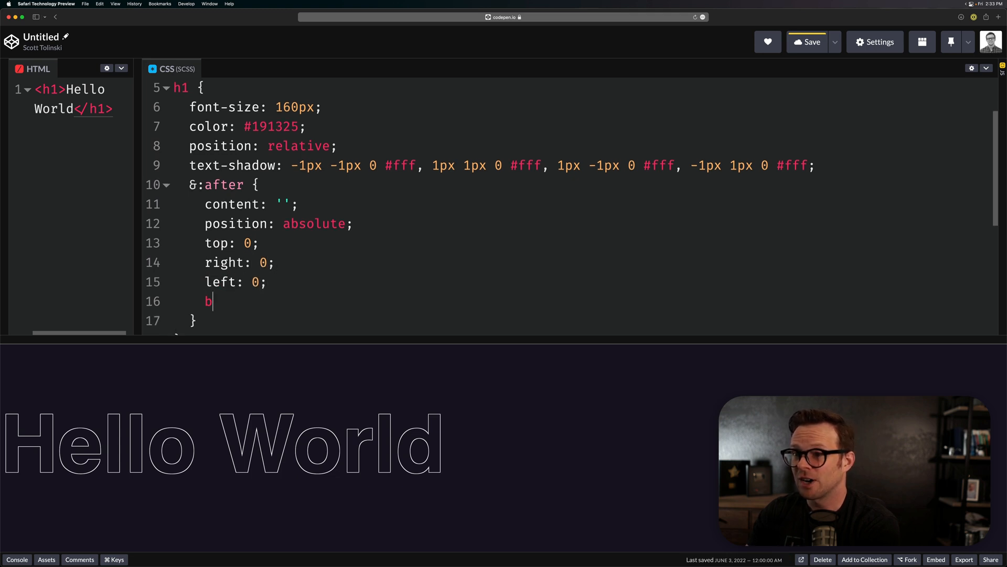
{"action": "type", "text": "ottom"}
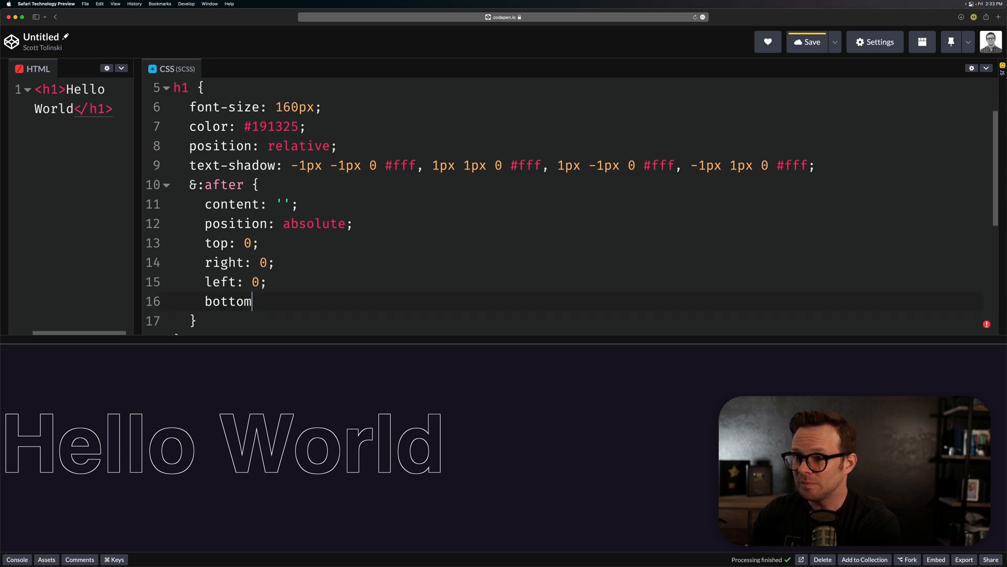
{"action": "type", "text": ": 0;"}
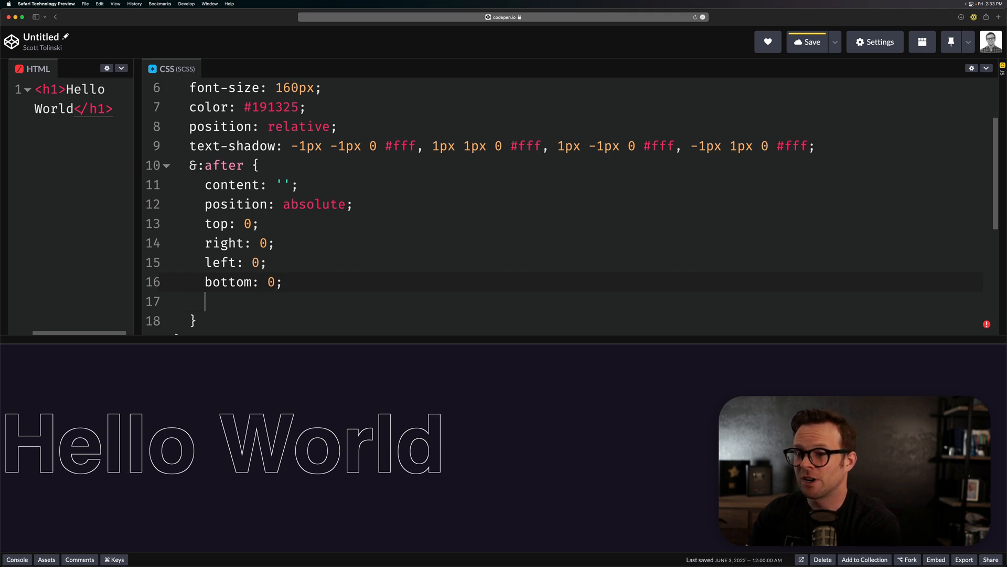
{"action": "type", "text": "background: re"}
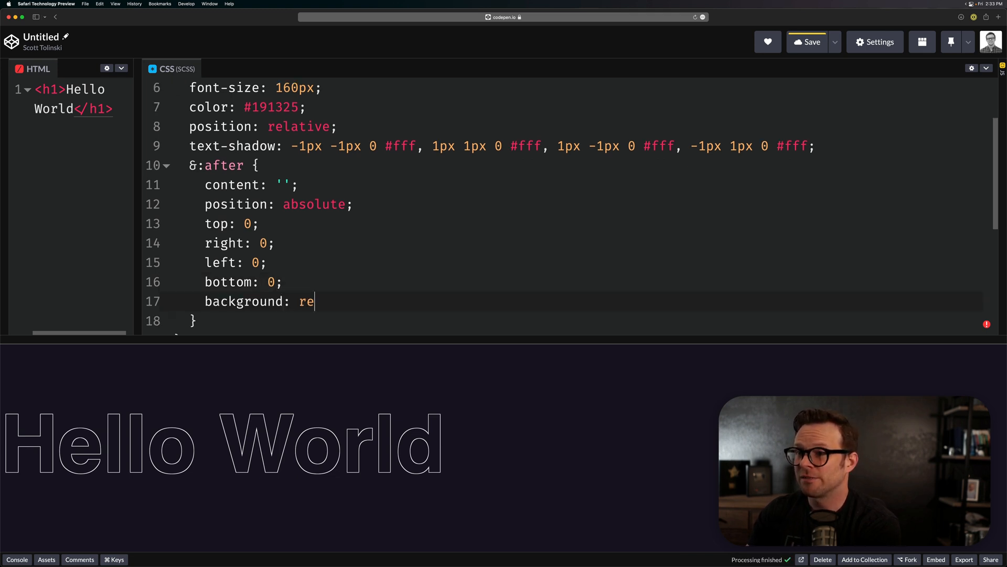
{"action": "type", "text": "d;"}
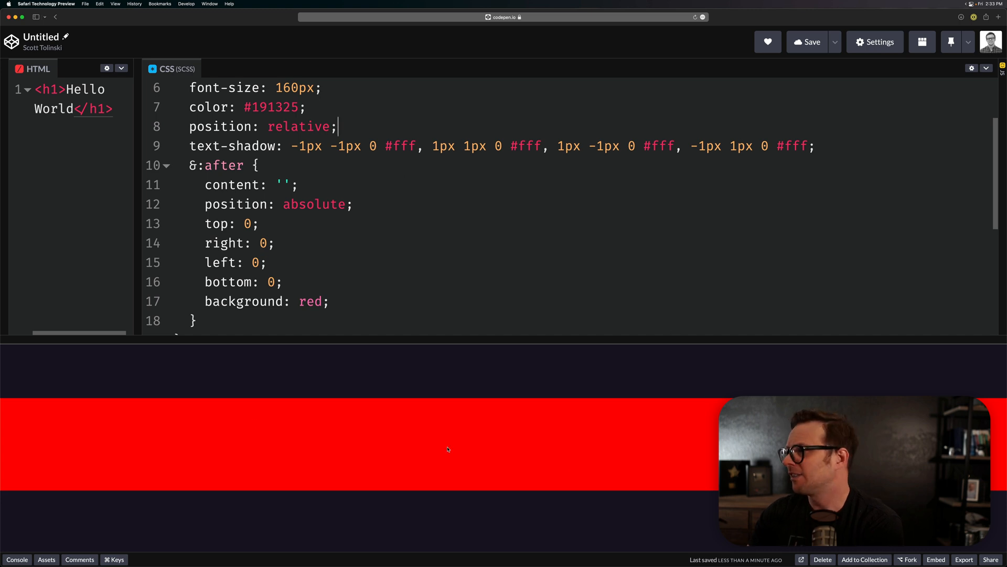
Step: Make the h1 display: inline-block so the red overlay shrinks to the text's width
{"action": "type", "text": "di"}
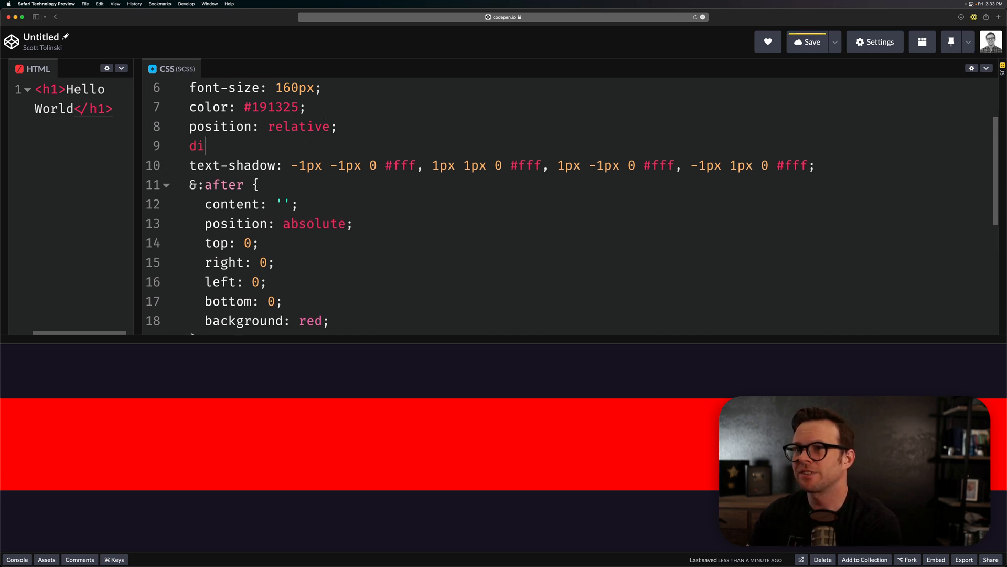
{"action": "type", "text": "splayL"}
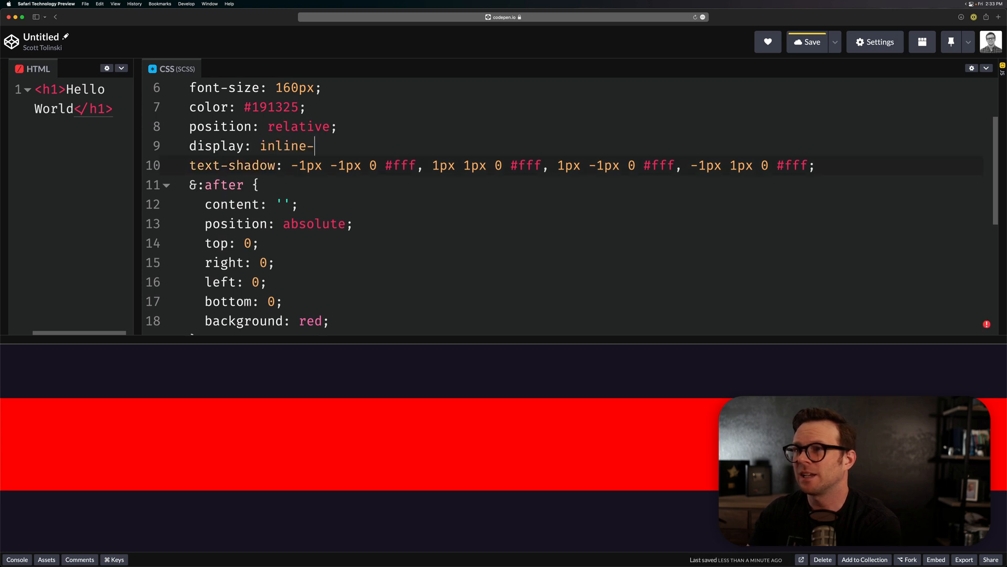
{"action": "type", "text": "block;"}
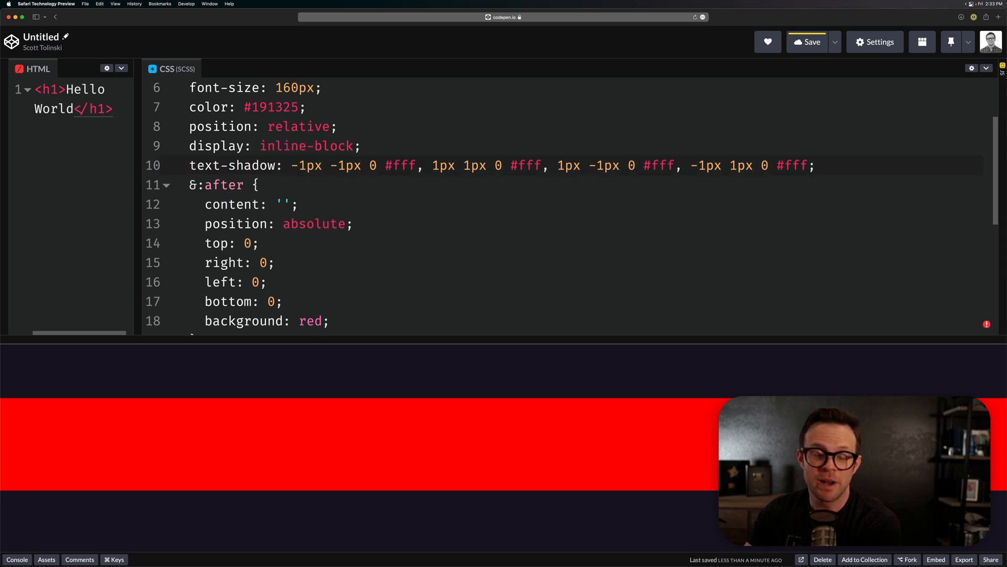
{"action": "left_click", "coordinate": [807, 42]}
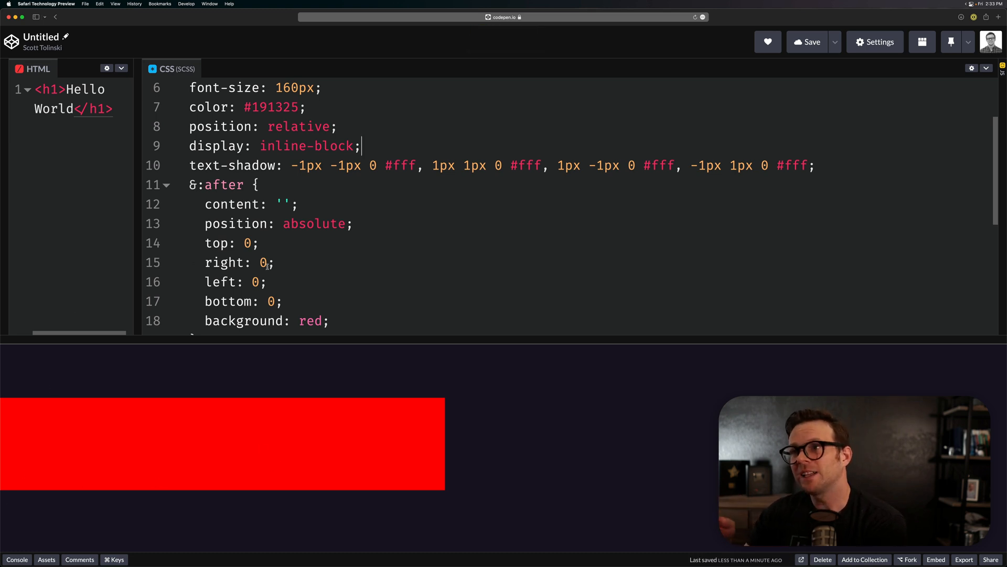
{"action": "scroll", "scroll_direction": "down", "scroll_amount": 3}
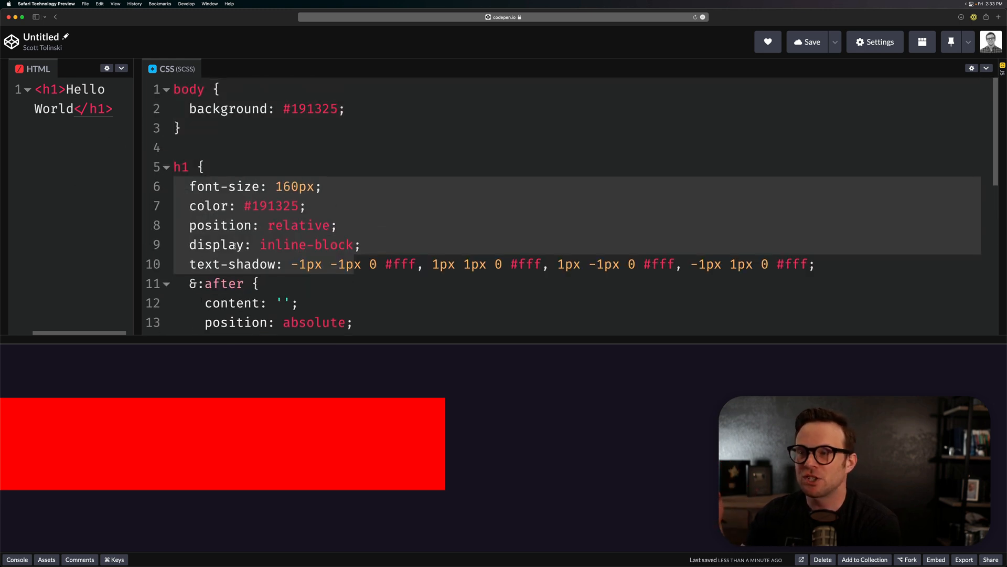
{"action": "scroll", "scroll_direction": "down", "scroll_amount": 3}
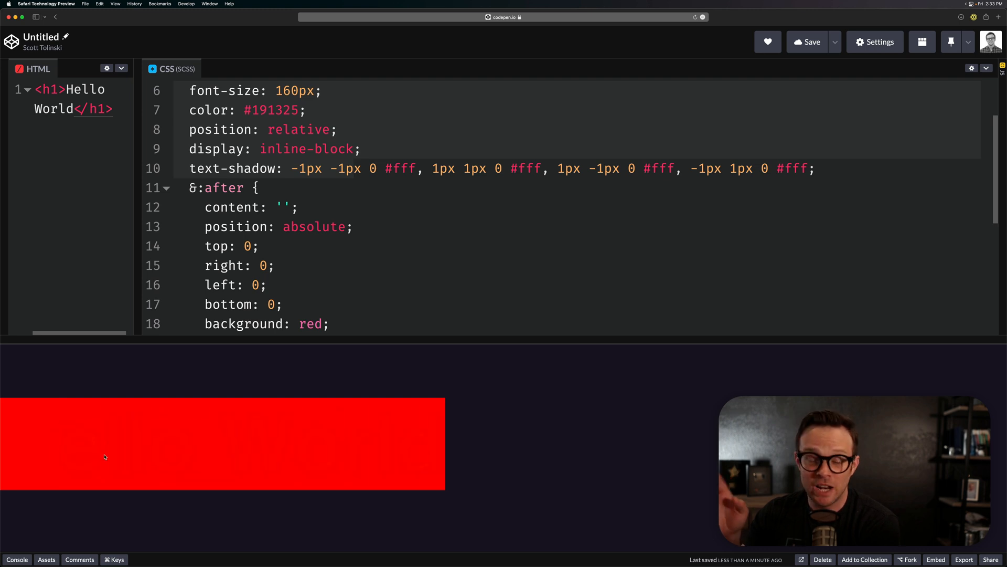
{"action": "left_click", "coordinate": [218, 226]}
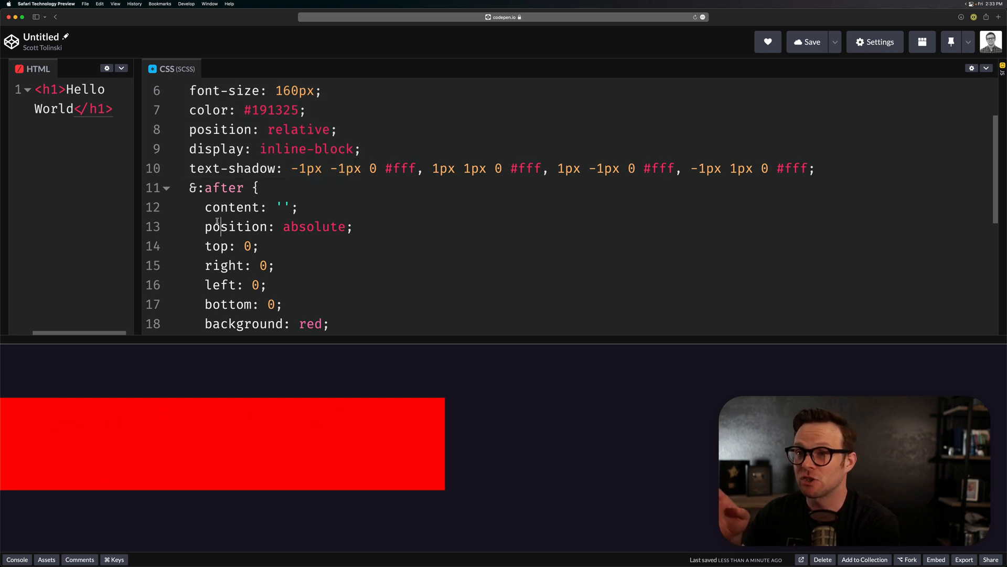
Step: Replace the var(--accent) colour stop with #127ac9 in the 315deg gradient from #78e56c
{"action": "scroll", "scroll_direction": "down", "scroll_amount": 3}
{"action": "type", "text": "linear-gradient(315deg, #78e56c, var(--accent))"}
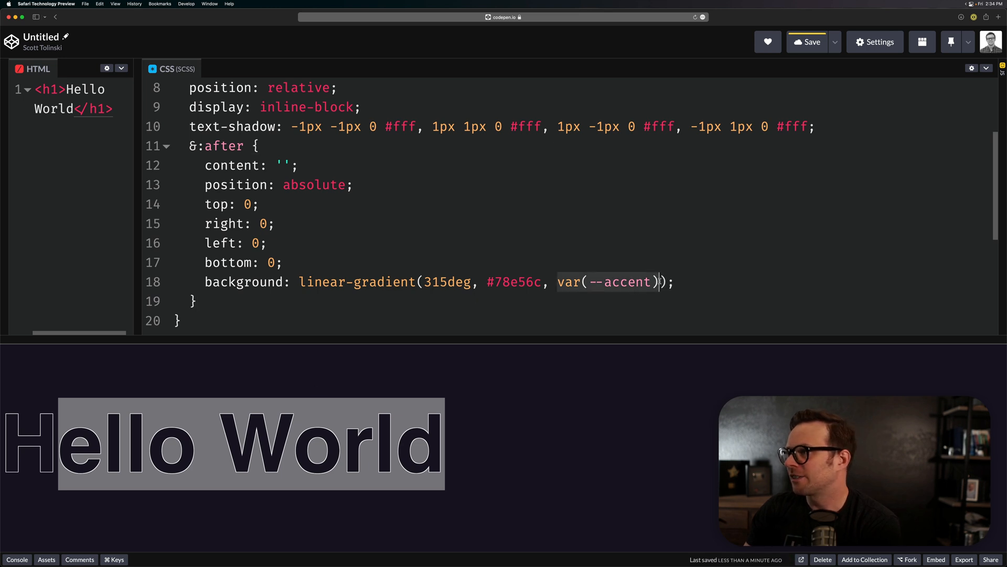
{"action": "left_click", "coordinate": [854, 4]}
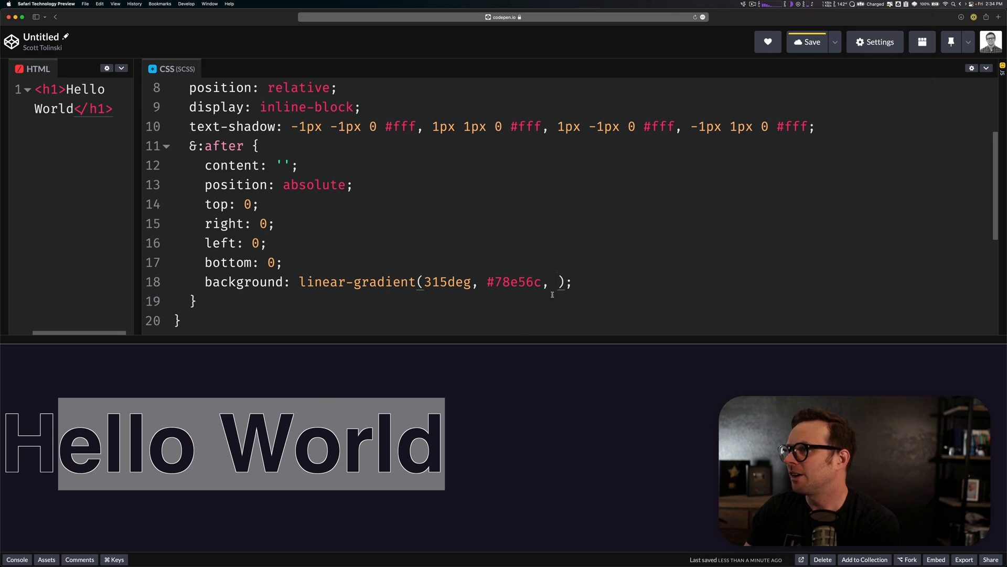
{"action": "type", "text": "127ac9"}
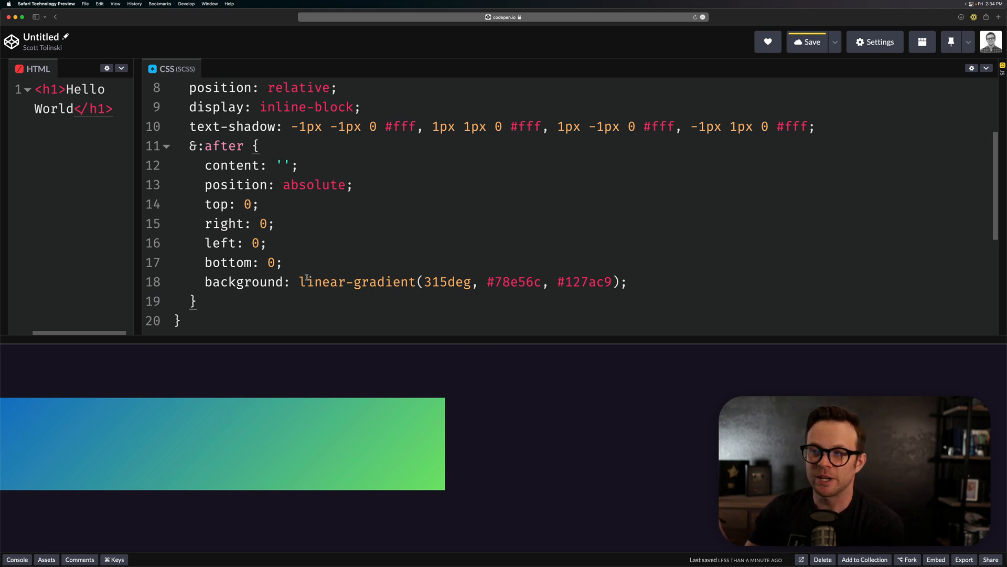
{"action": "mouse_move", "coordinate": [305, 555]}
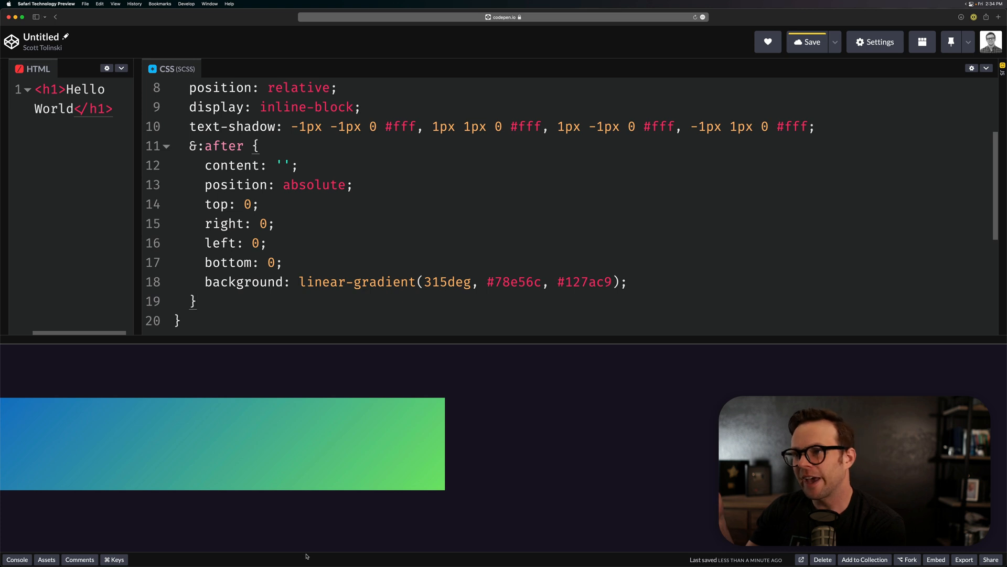
Step: Add mix-blend-mode: darken; to the ::after rule so only the outline tints
{"action": "left_click", "coordinate": [197, 301]}
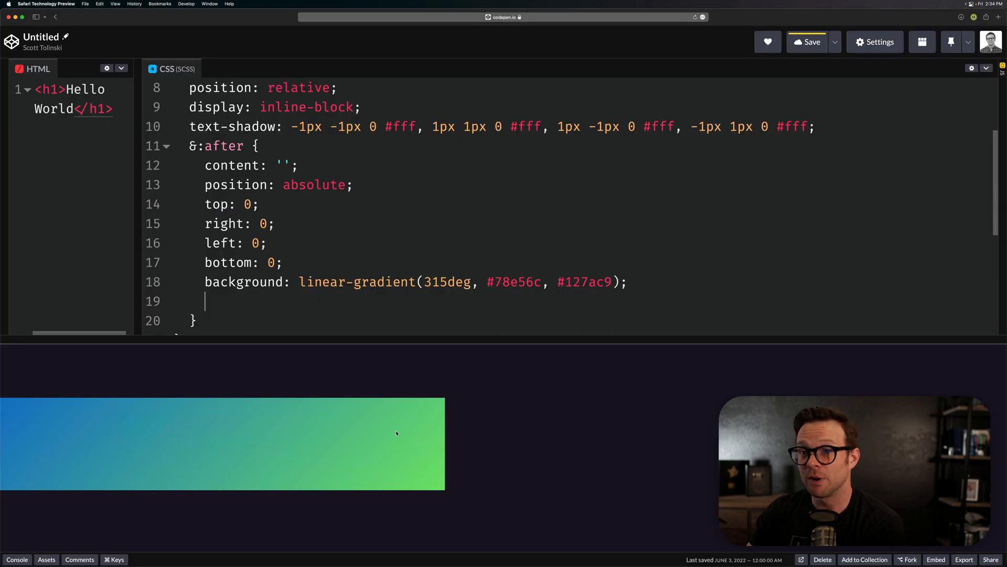
{"action": "type", "text": "mix-blend-mode: darken;"}
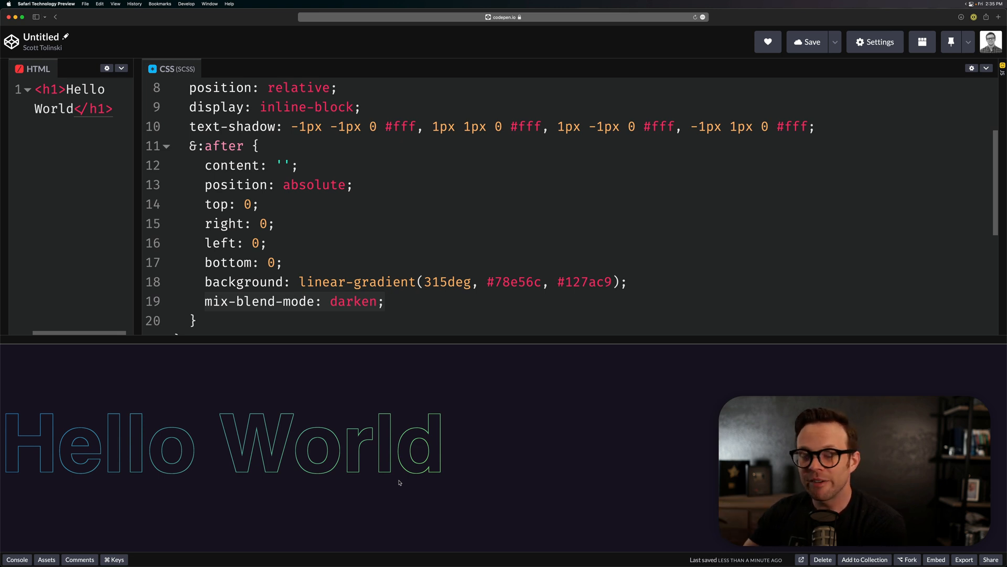
{"action": "mouse_move", "coordinate": [288, 418]}
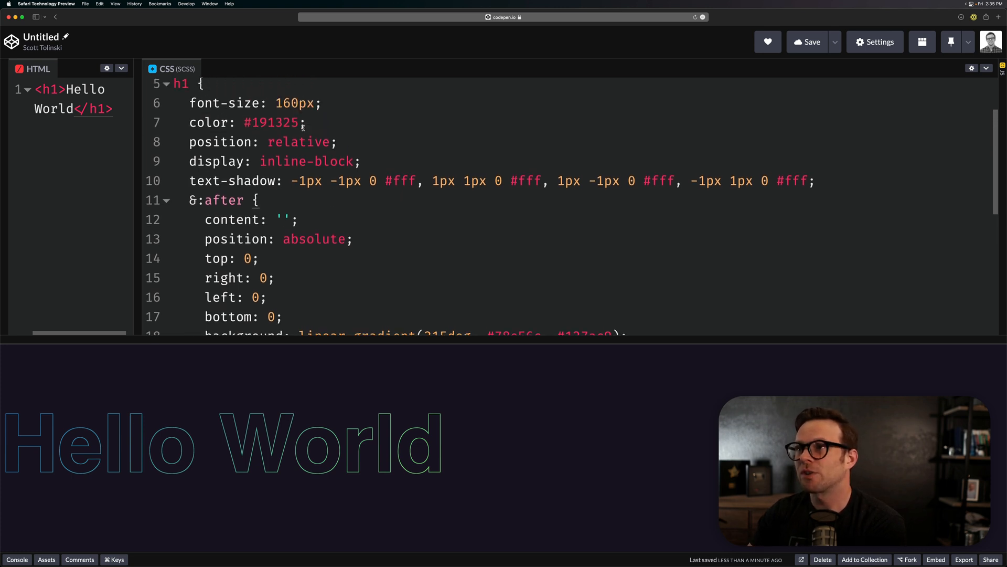
{"action": "double_click", "coordinate": [271, 121]}
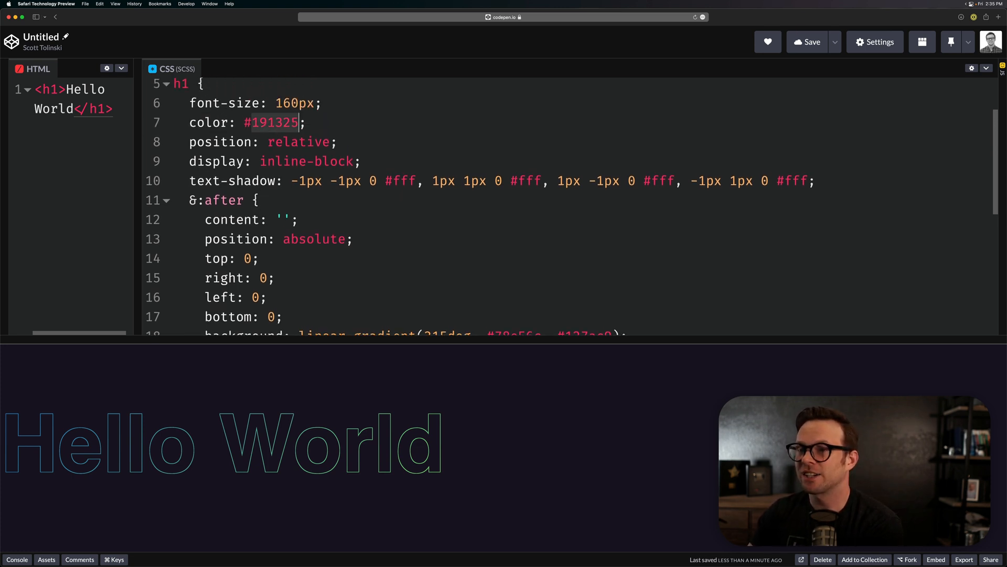
{"action": "type", "text": "white"}
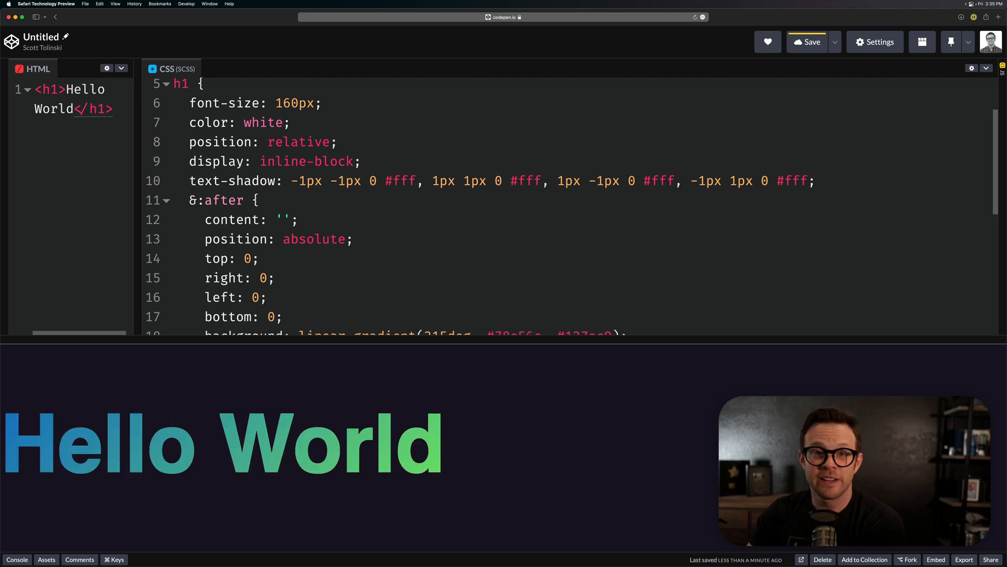
{"action": "type", "text": "#191325"}
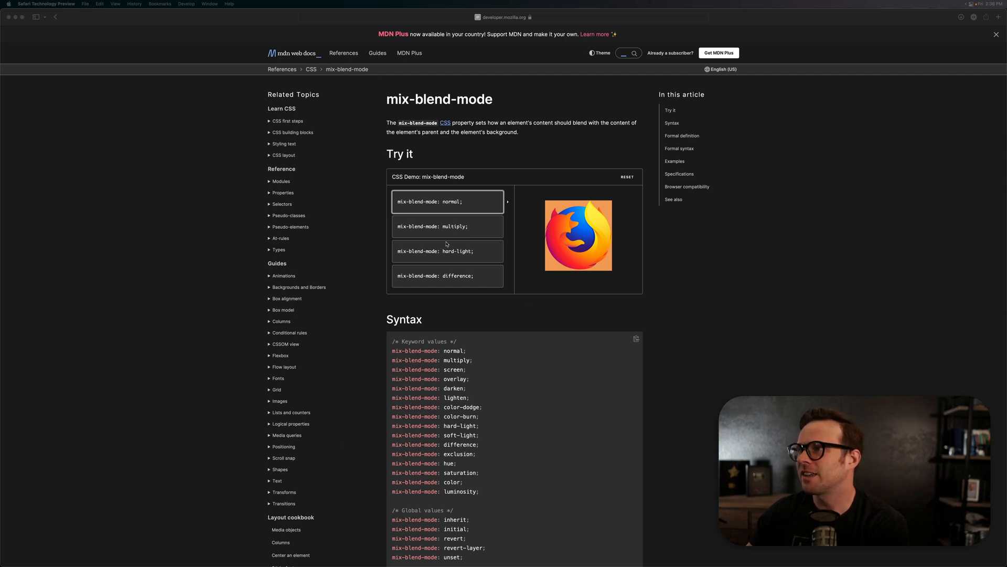
Step: Switch the MDN demo to the difference blend and scroll to the browser compatibility table
{"action": "left_click", "coordinate": [447, 276]}
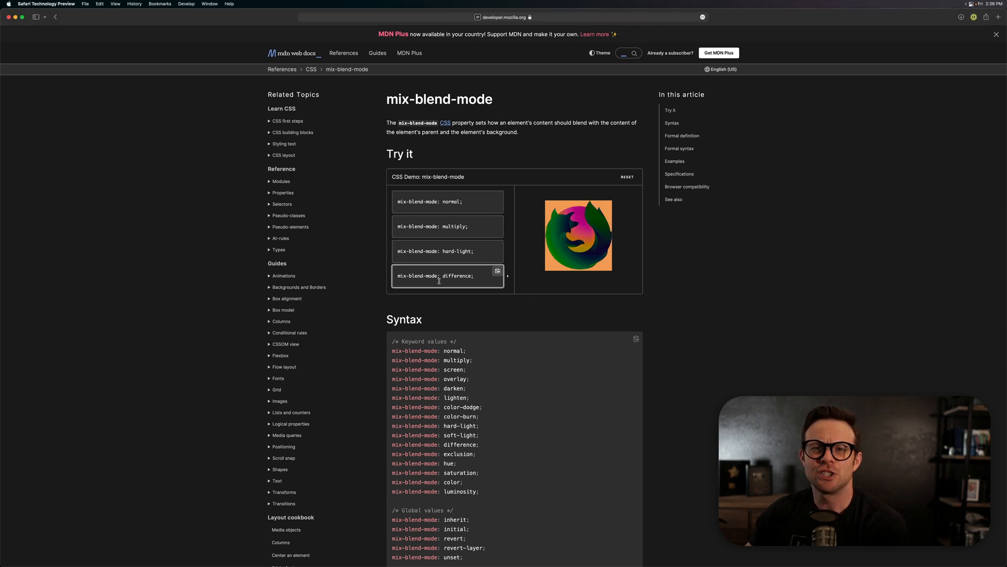
{"action": "scroll", "scroll_direction": "down", "scroll_amount": 3}
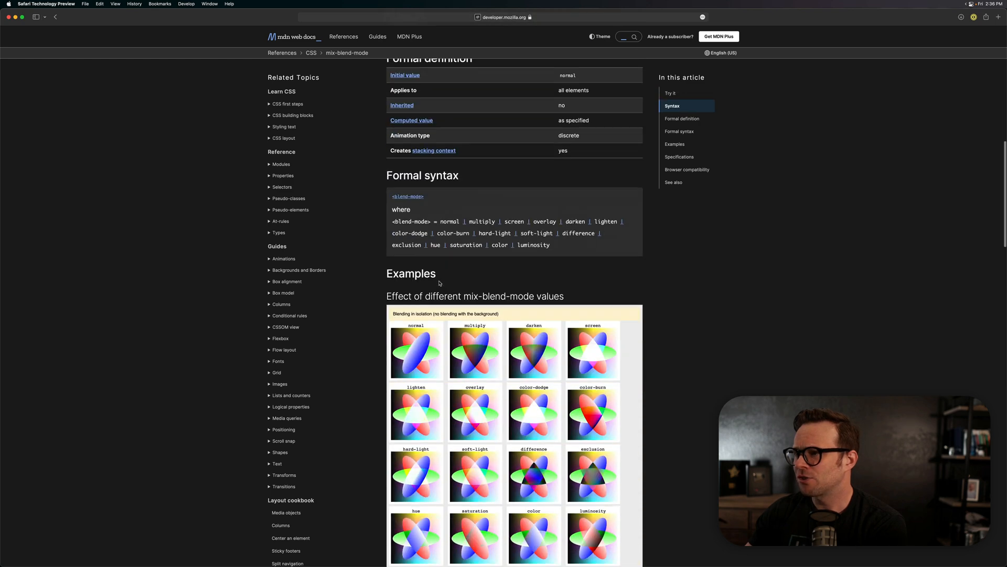
{"action": "scroll", "scroll_direction": "down", "scroll_amount": 3}
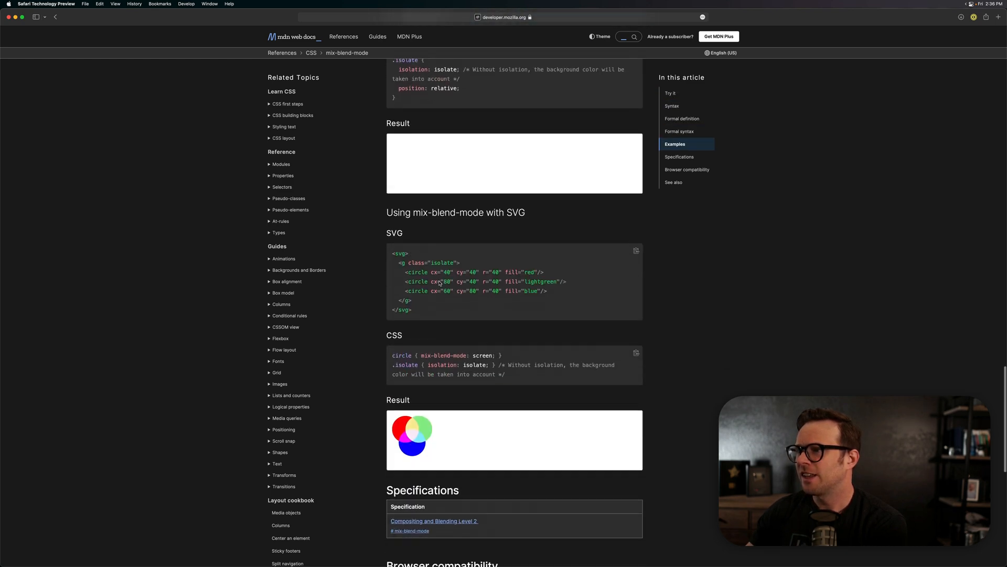
{"action": "scroll", "scroll_direction": "down", "scroll_amount": 3}
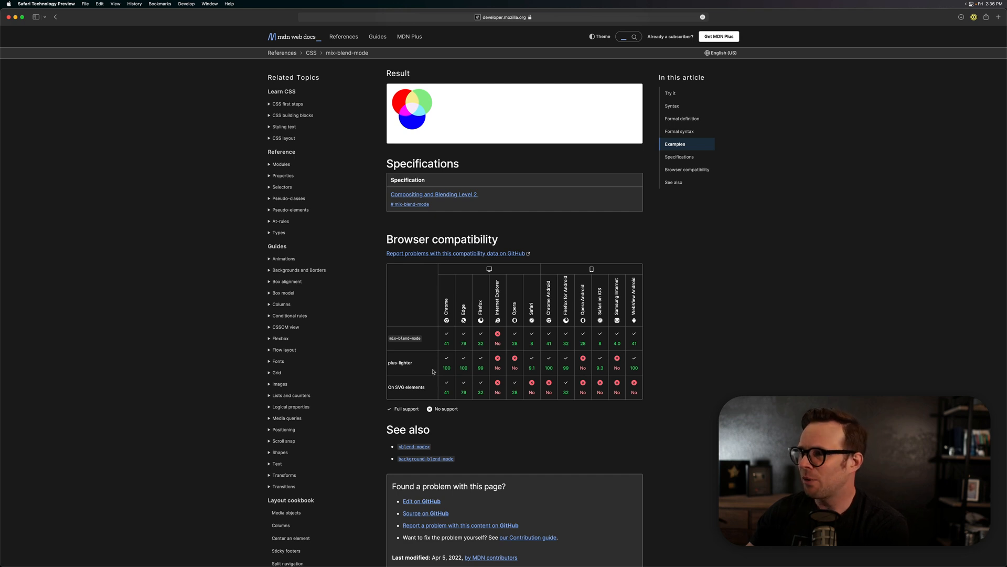
{"action": "mouse_move", "coordinate": [446, 358]}
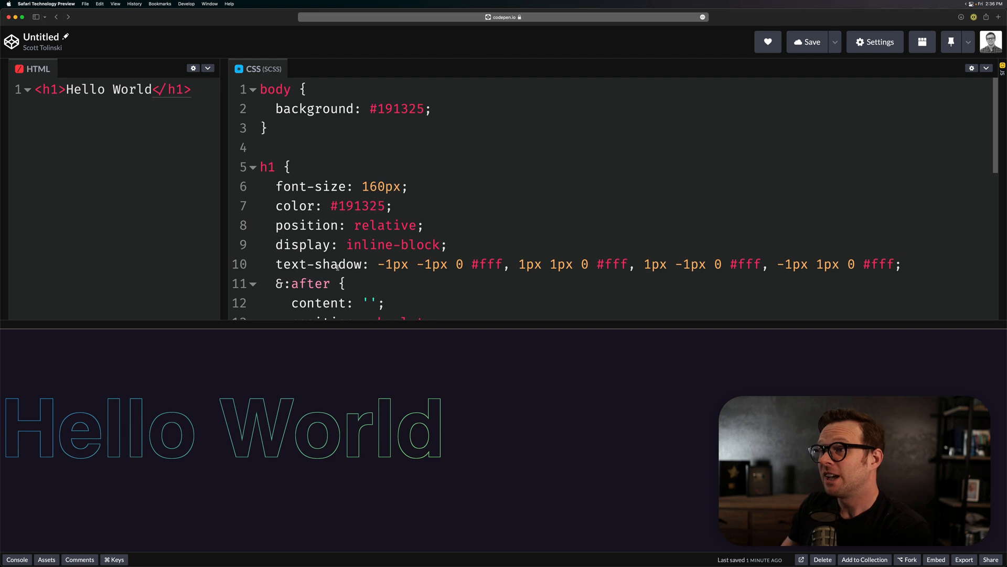
{"action": "scroll", "scroll_direction": "down", "scroll_amount": 3}
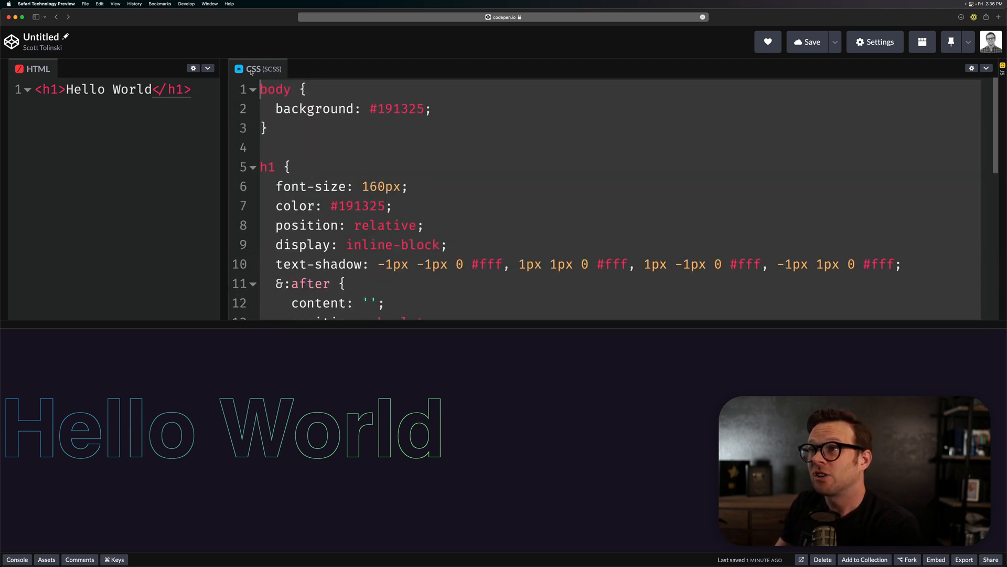
{"action": "scroll", "scroll_direction": "down", "scroll_amount": 3}
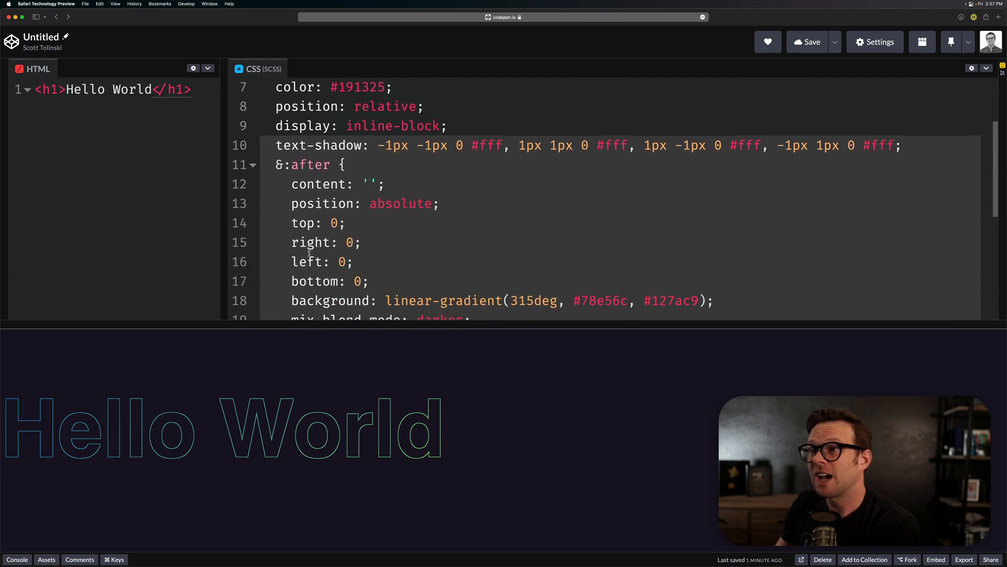
{"action": "scroll", "scroll_direction": "down", "scroll_amount": 3}
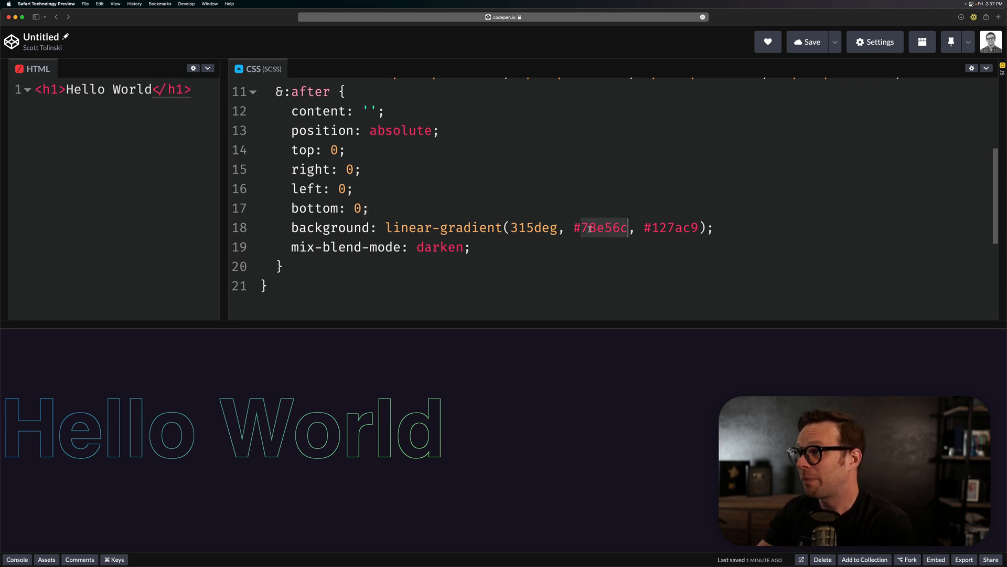
{"action": "type", "text": "red"}
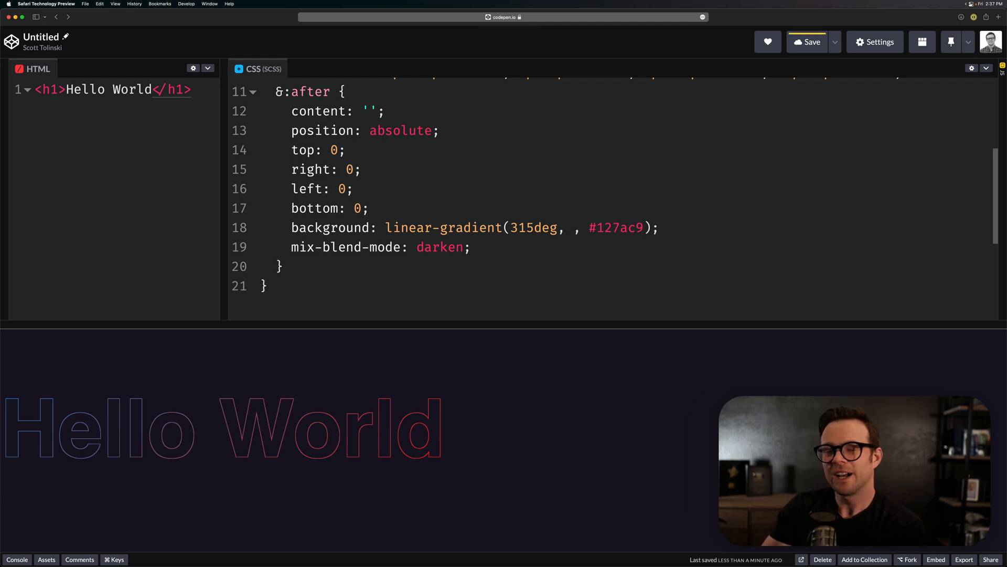
{"action": "type", "text": "#78e56c"}
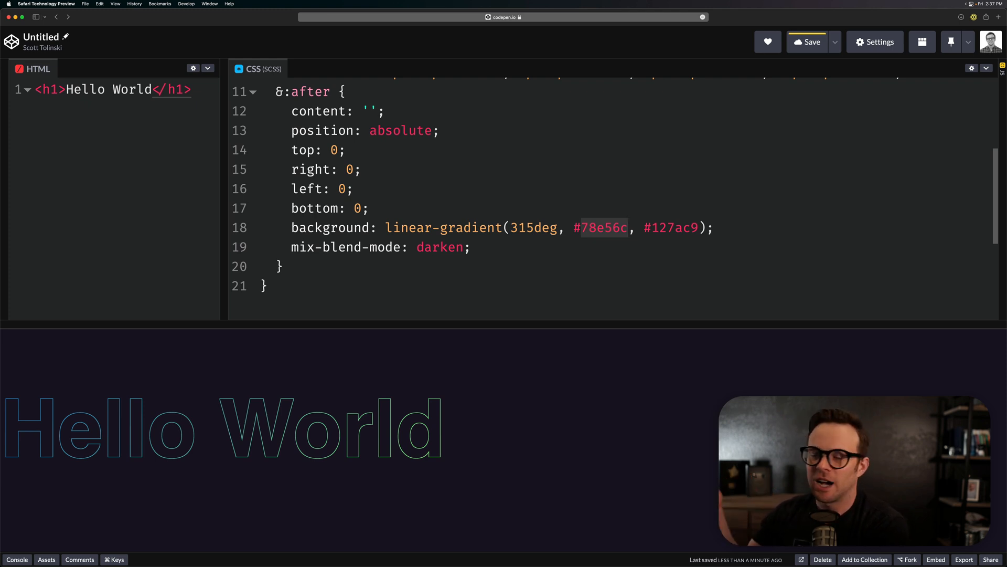
{"action": "left_click", "coordinate": [627, 227]}
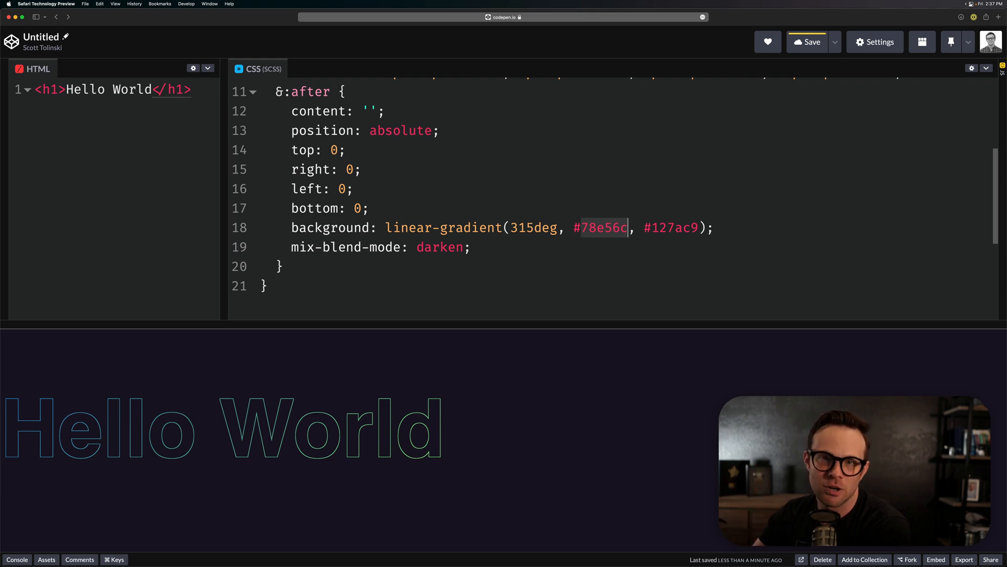